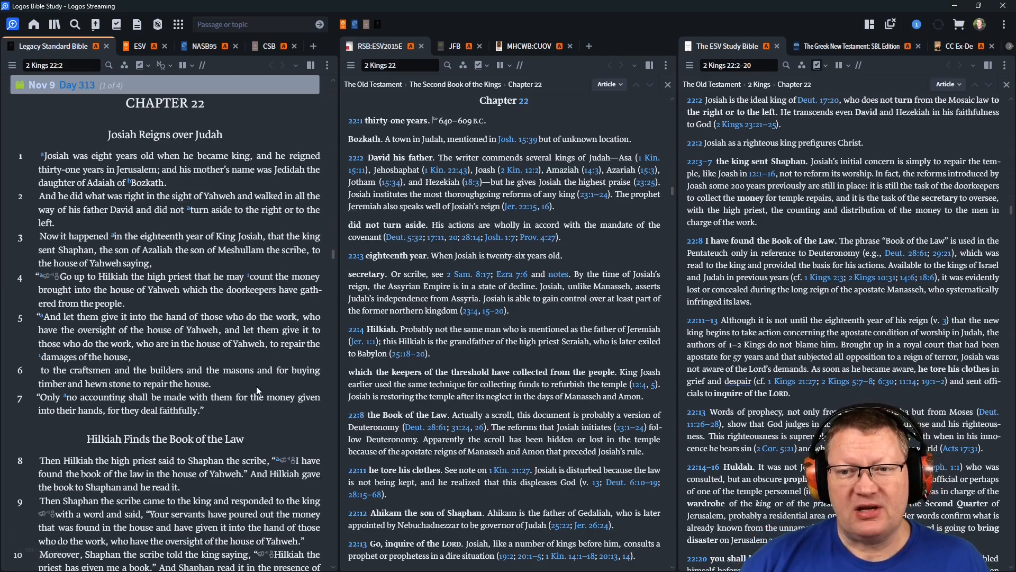
pyautogui.moveTo(250, 413)
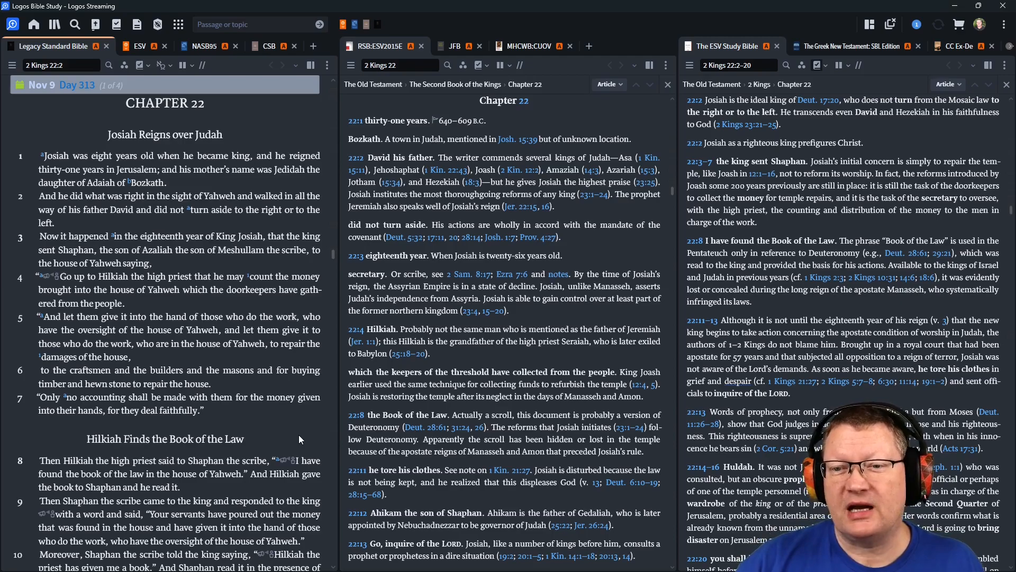
pyautogui.moveTo(288, 444)
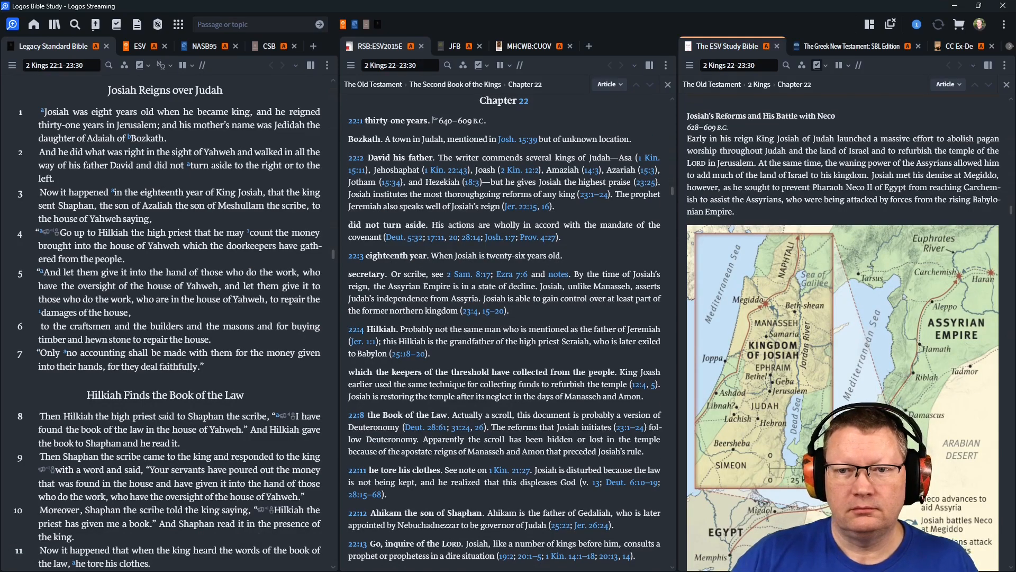
# Scroll through the opening verses of 2 Kings 22 as the Josiah article and map pass in the study notes
pyautogui.scroll(-3)
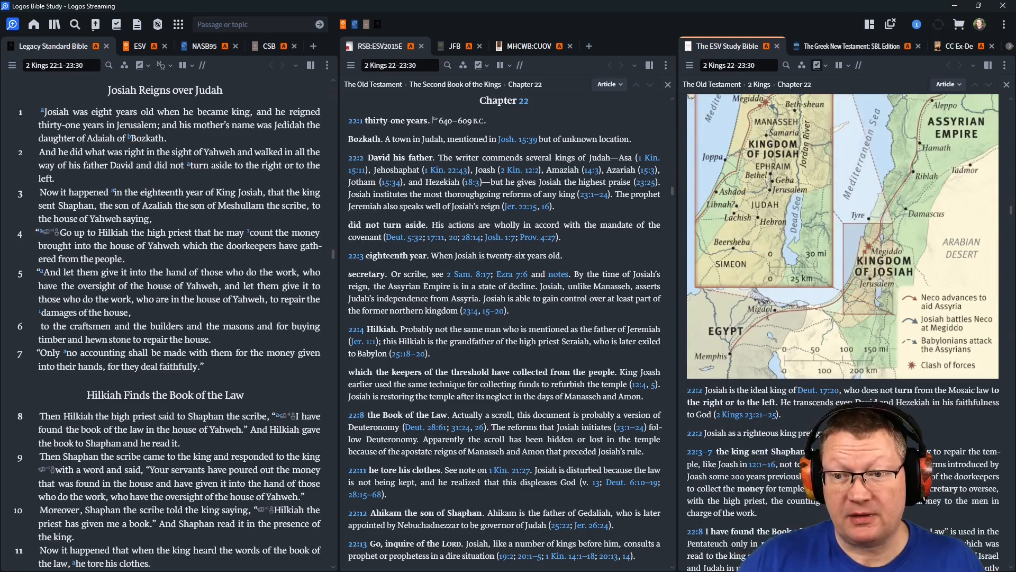
pyautogui.scroll(-3)
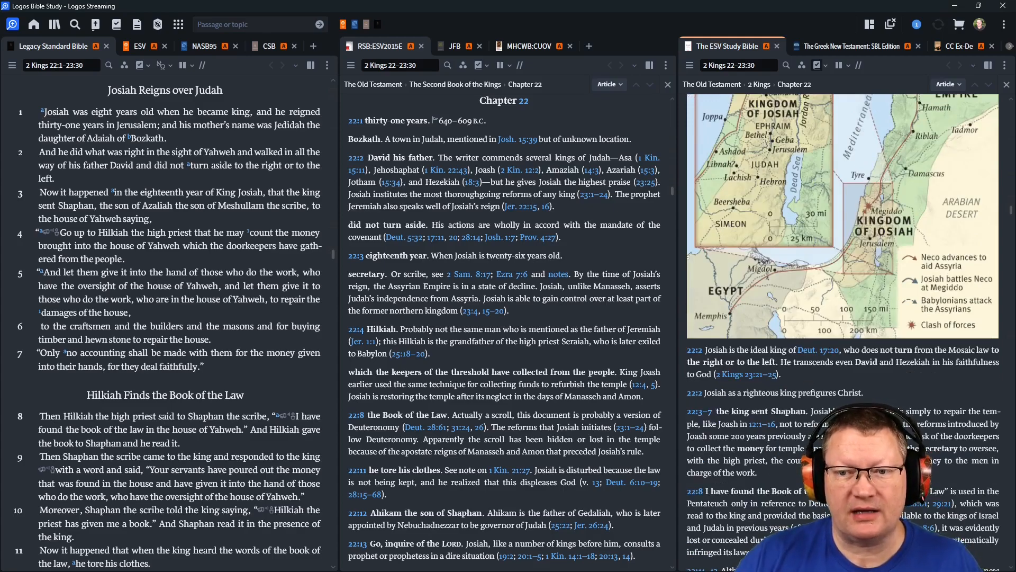
pyautogui.scroll(-3)
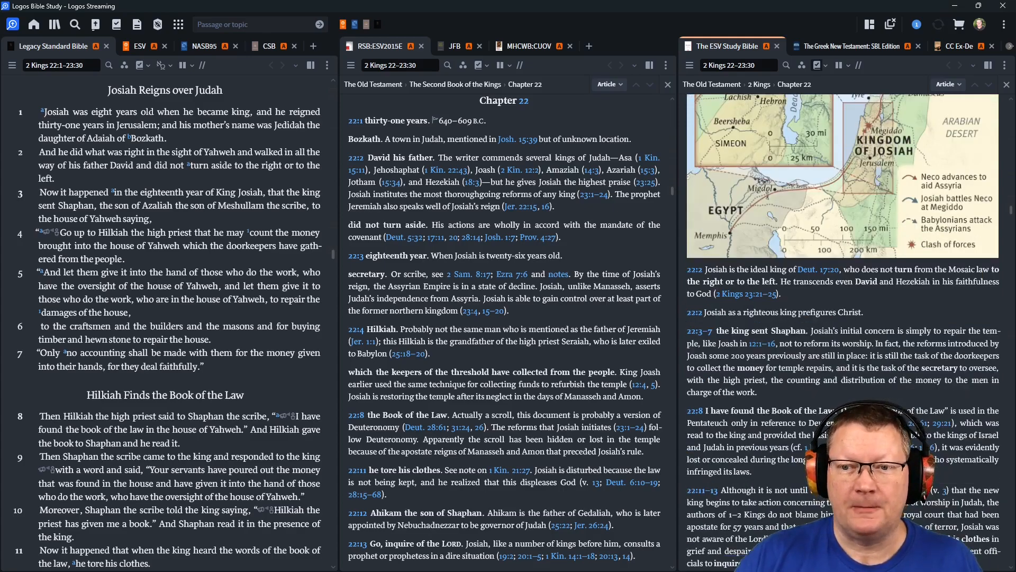
pyautogui.scroll(-3)
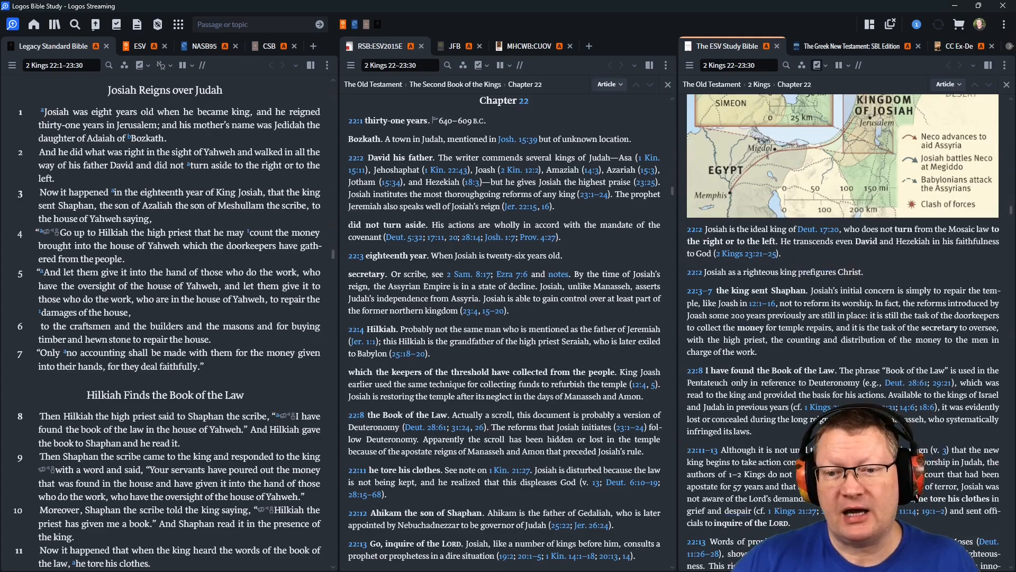
pyautogui.scroll(-3)
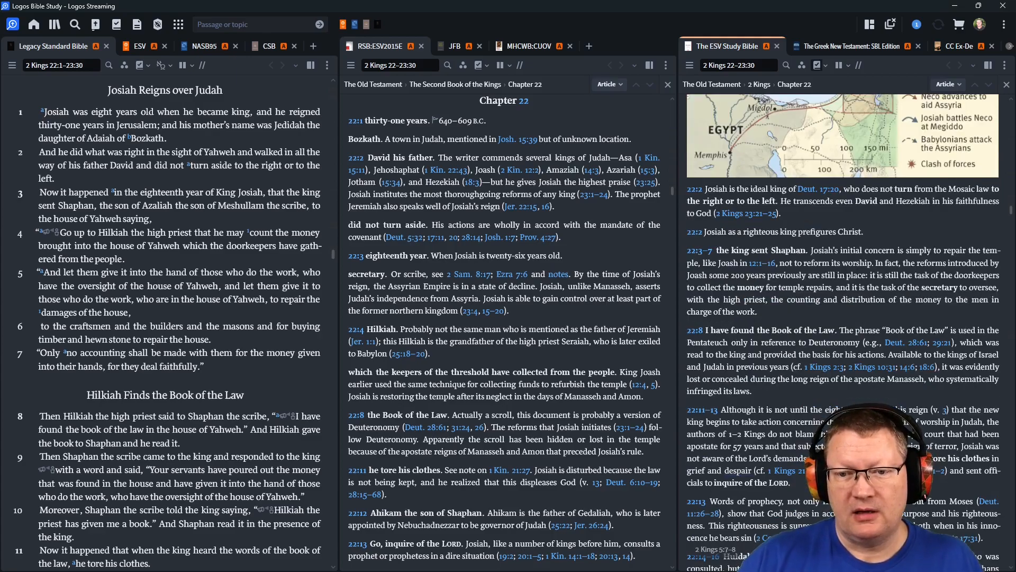
pyautogui.scroll(-3)
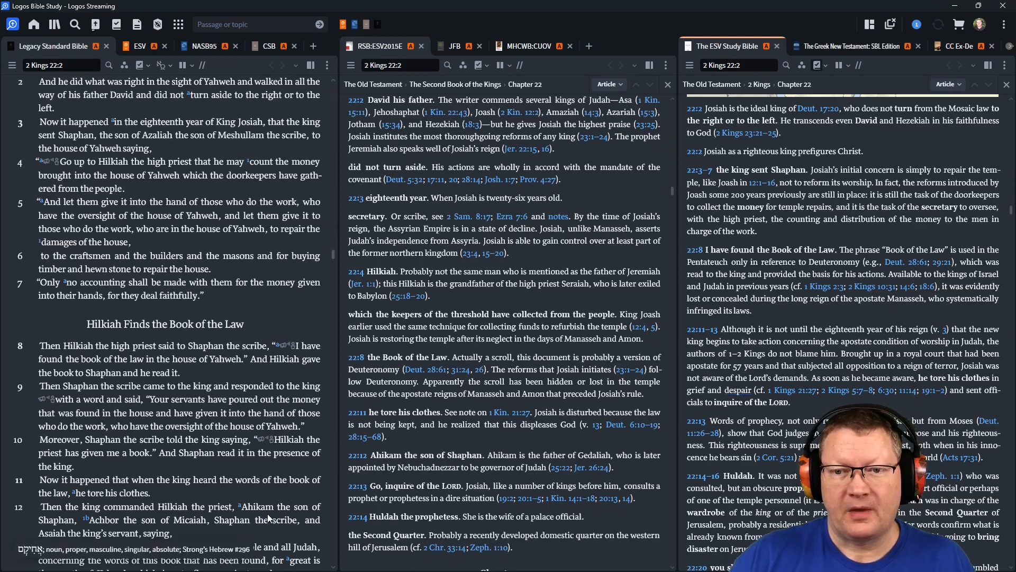
# Scroll the linked panes through 2 Kings 22:4–14 and Huldah's prophecy to the Keep Reading Heb 4 banner
pyautogui.scroll(-3)
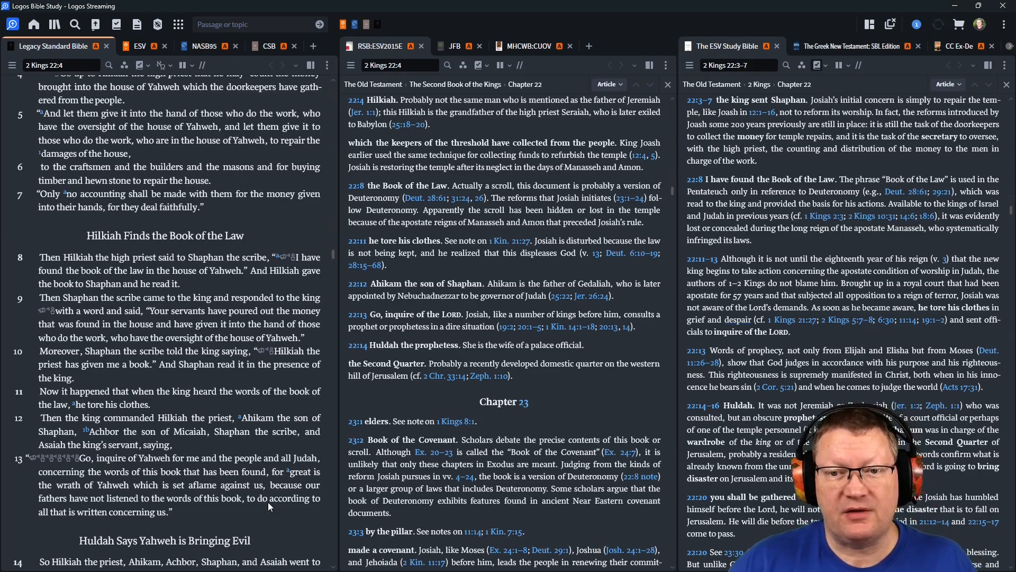
pyautogui.moveTo(267, 509)
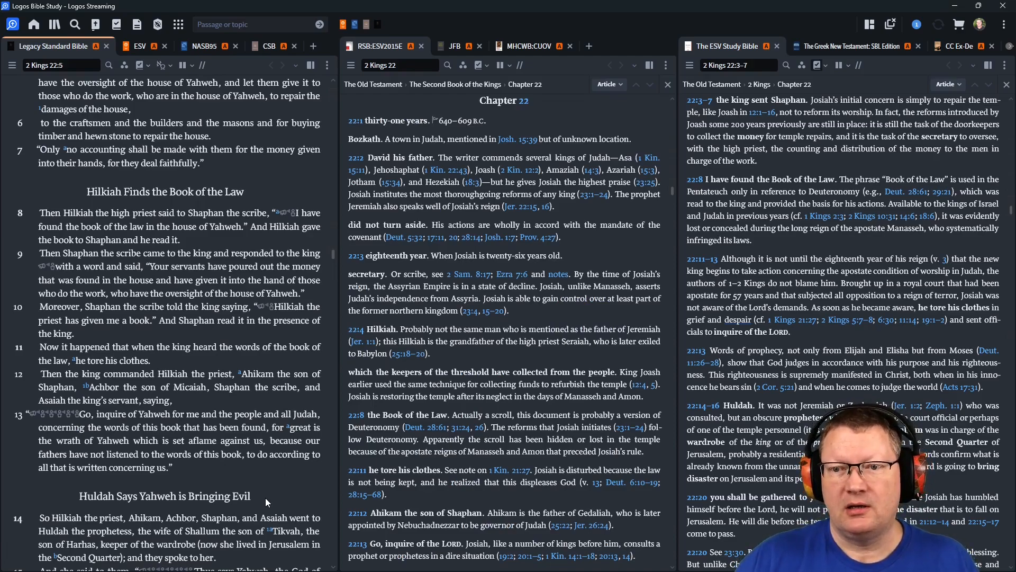
pyautogui.scroll(-3)
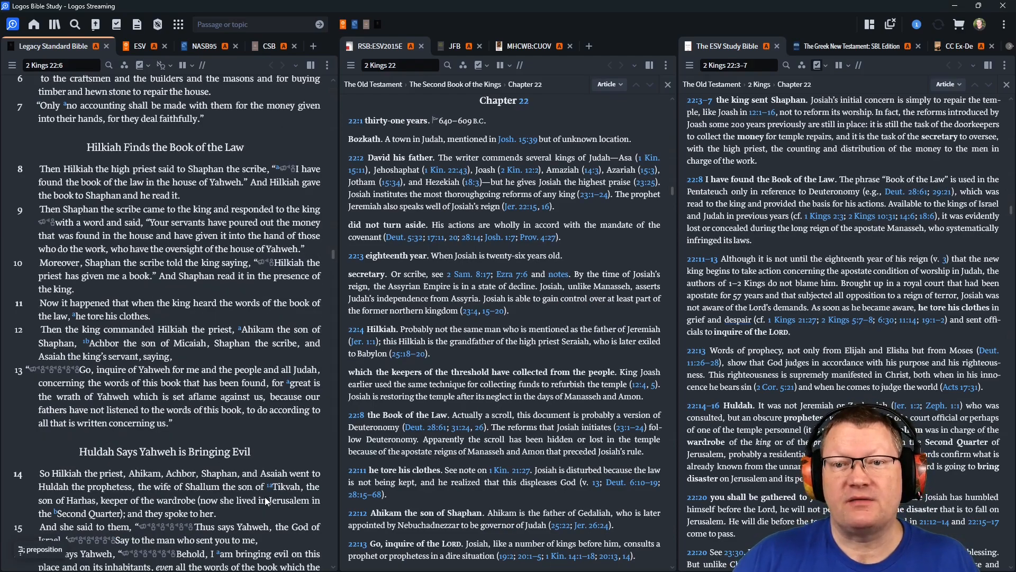
pyautogui.scroll(-3)
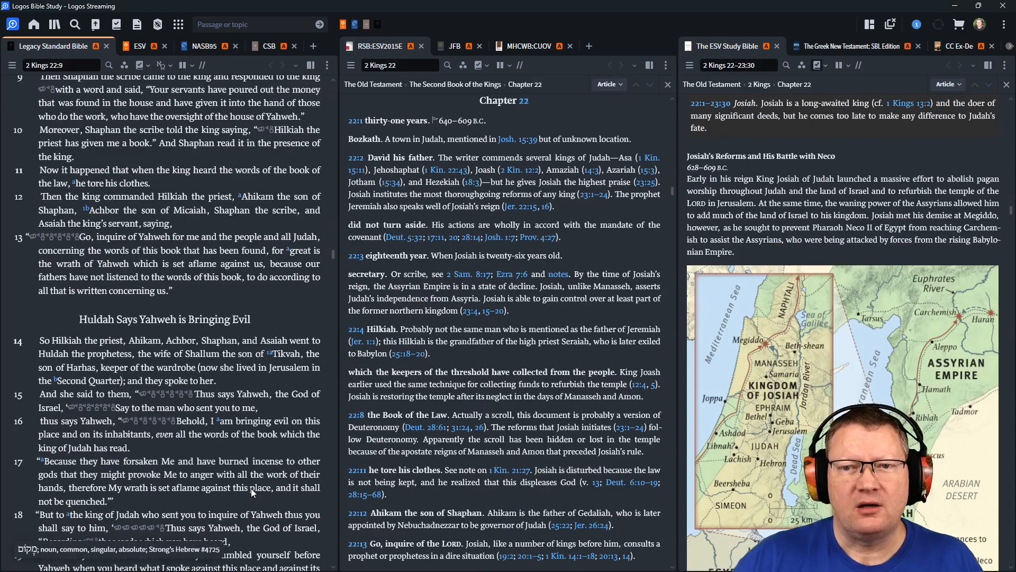
pyautogui.scroll(-3)
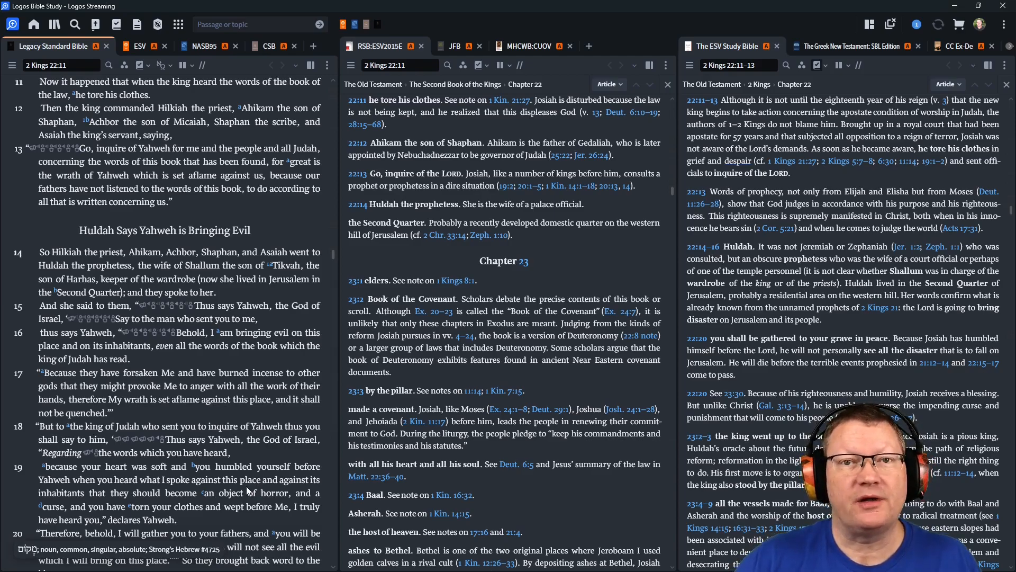
pyautogui.scroll(-3)
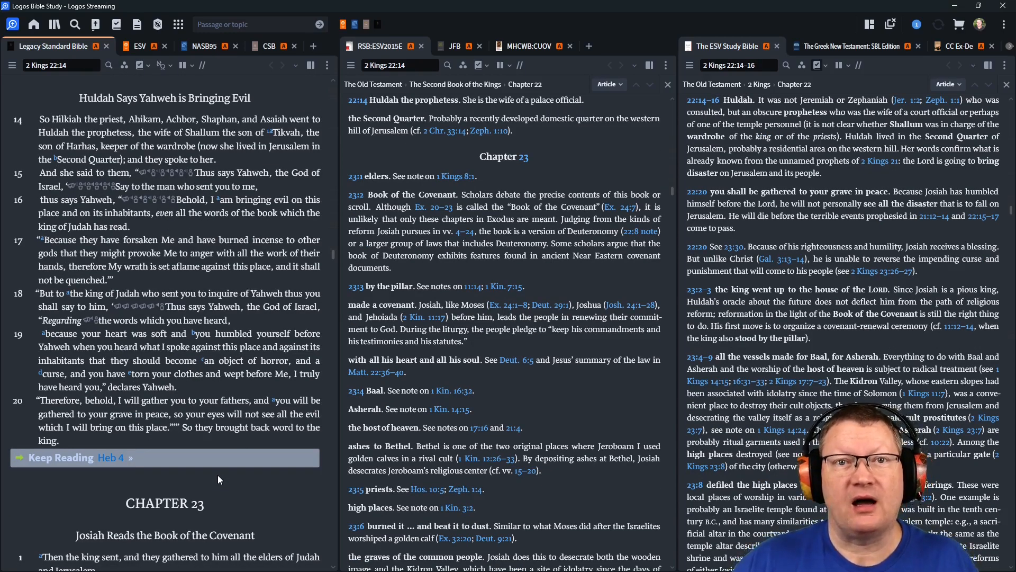
# Scroll past the end of 2 Kings 22 into Chapter 23 while the 22–23:30 article and map sync alongside
pyautogui.scroll(-3)
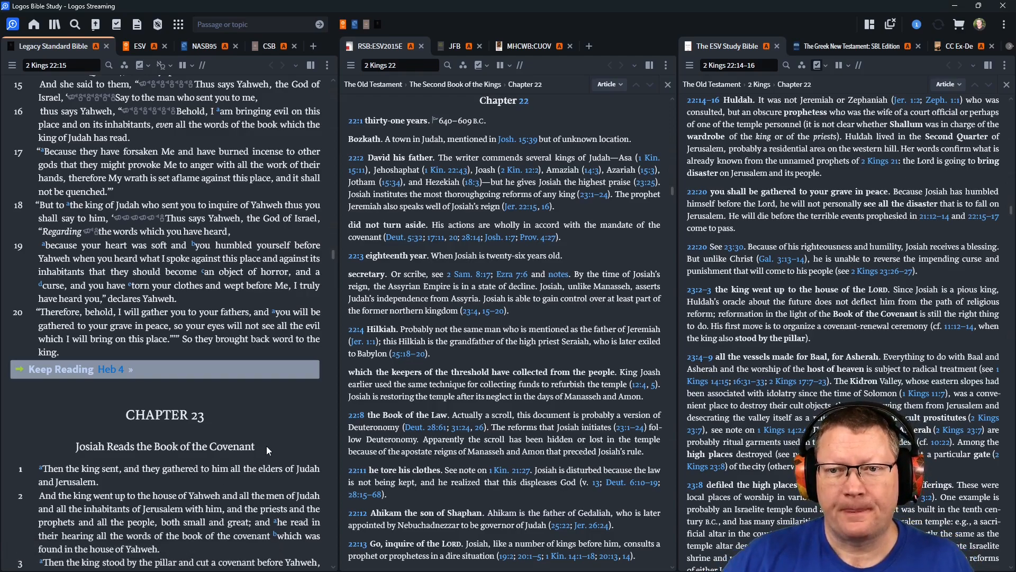
pyautogui.scroll(-3)
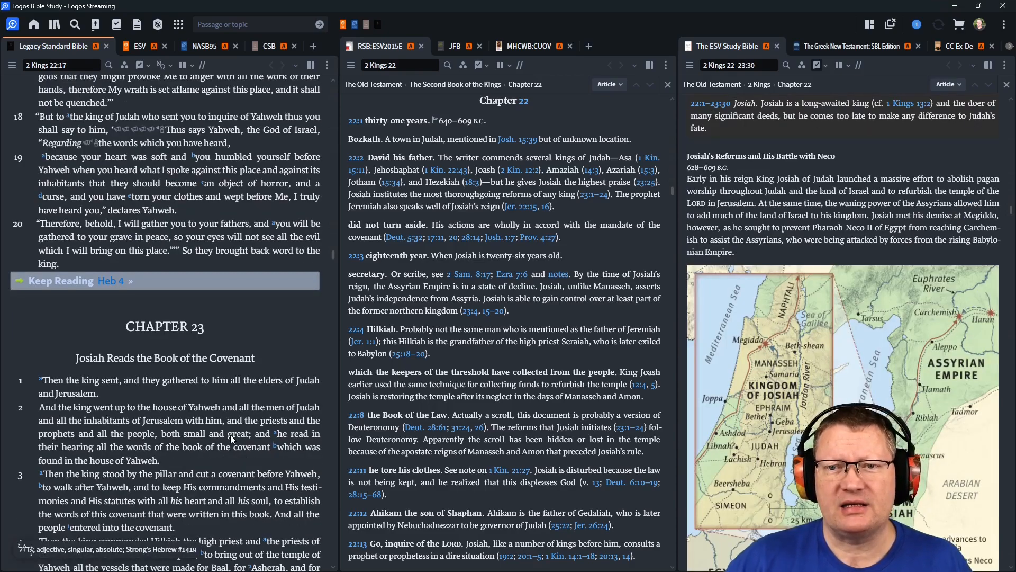
pyautogui.scroll(-3)
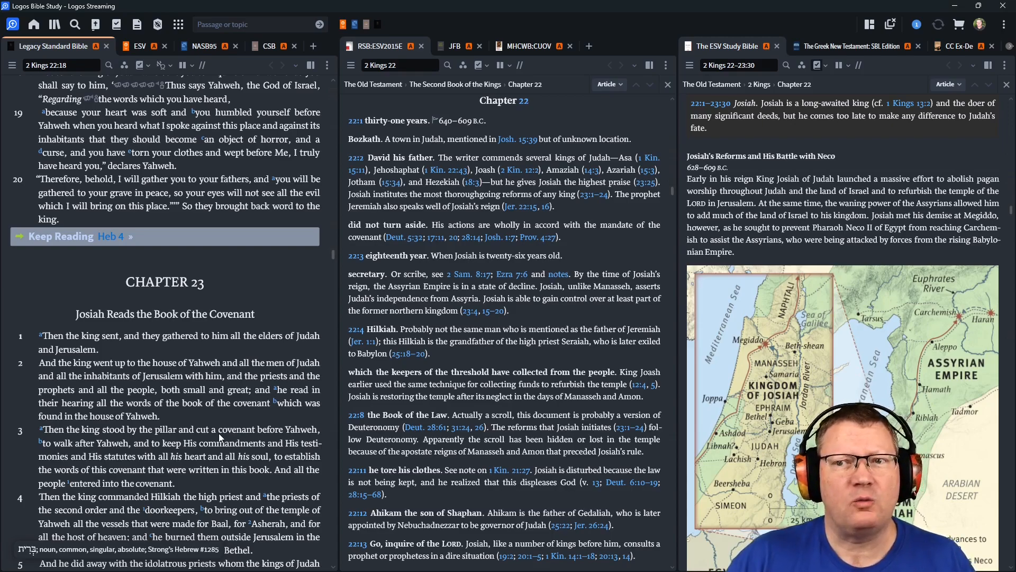
pyautogui.scroll(-3)
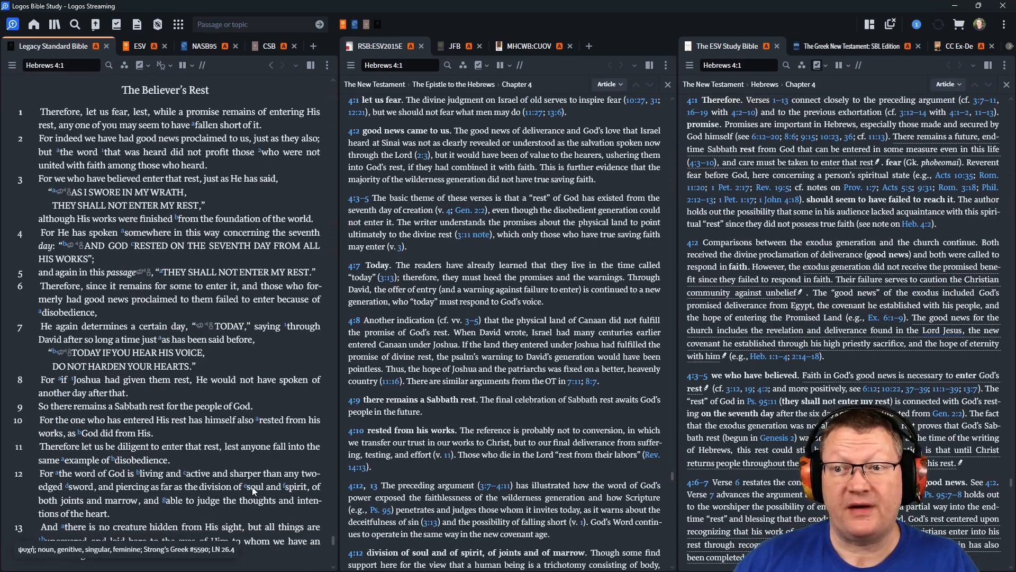
# Scroll the synced panes from Hebrews 4:12 down past 4:16 into the start of Hebrews 5
pyautogui.scroll(-3)
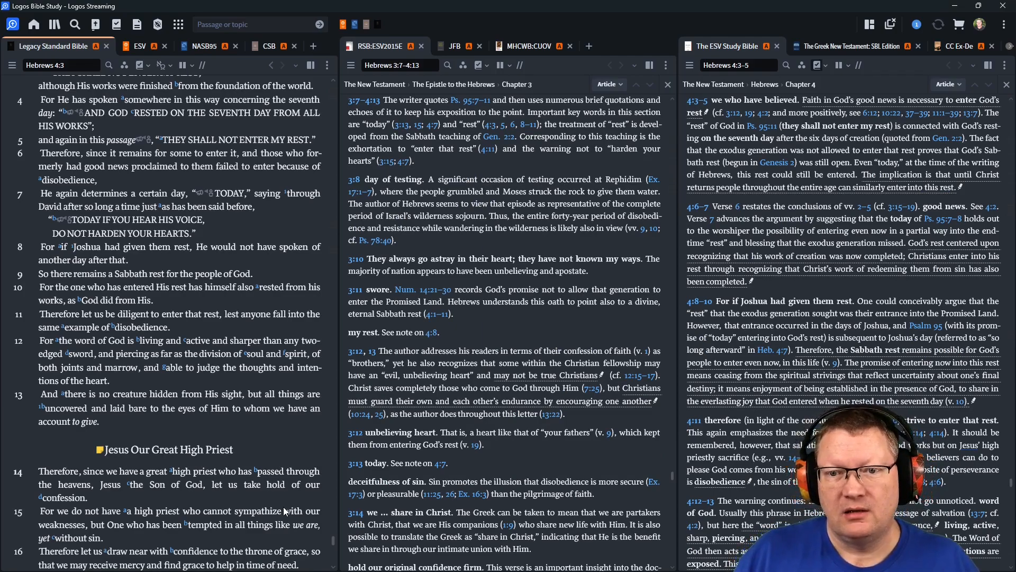
pyautogui.moveTo(290, 502)
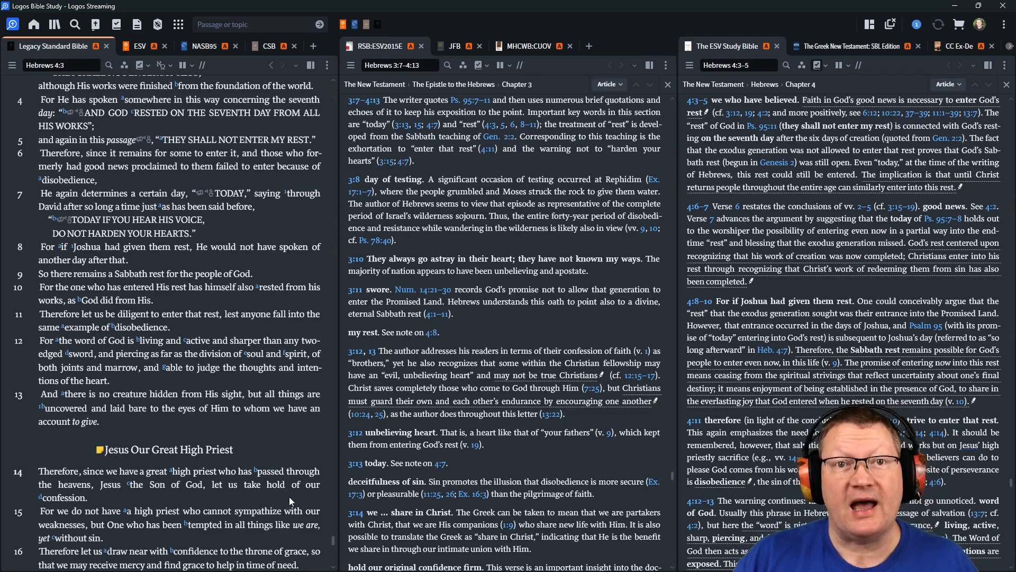
pyautogui.scroll(-3)
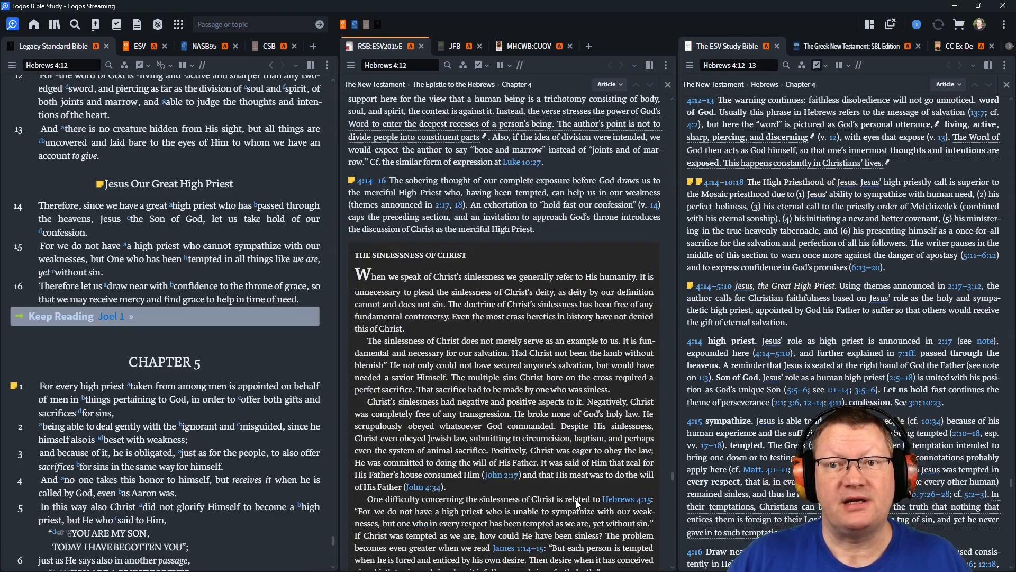
pyautogui.scroll(-3)
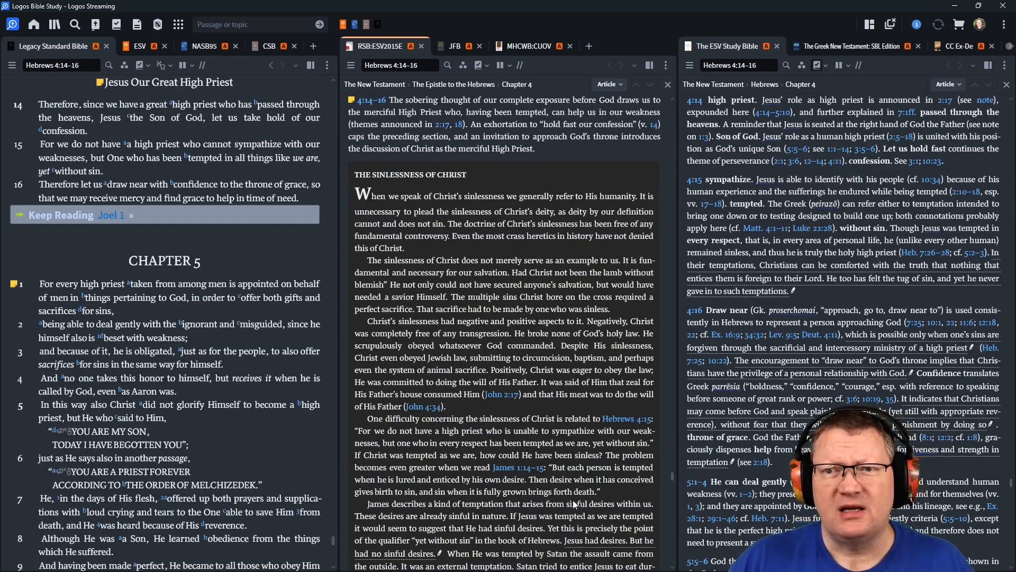
pyautogui.scroll(-3)
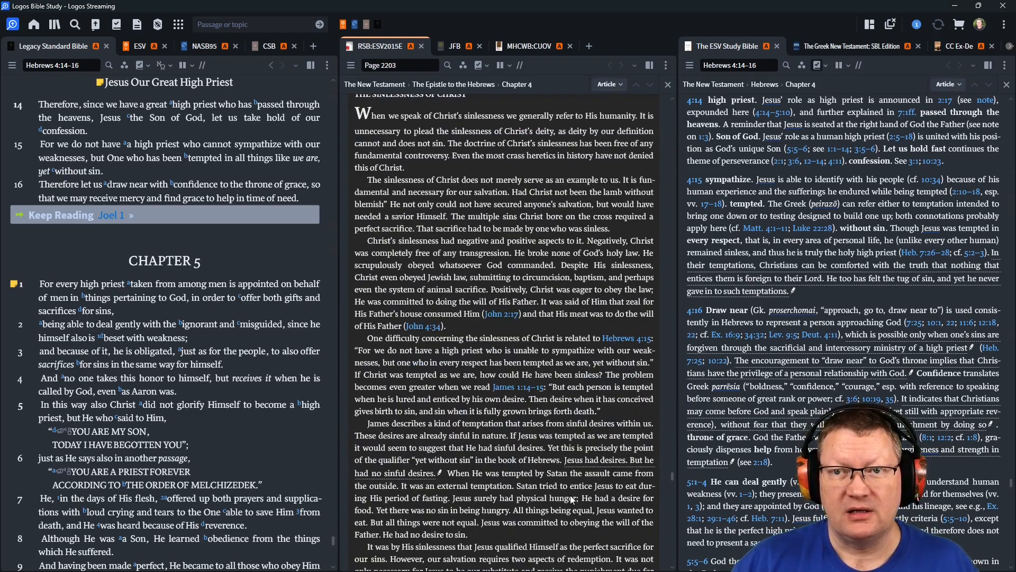
pyautogui.scroll(-3)
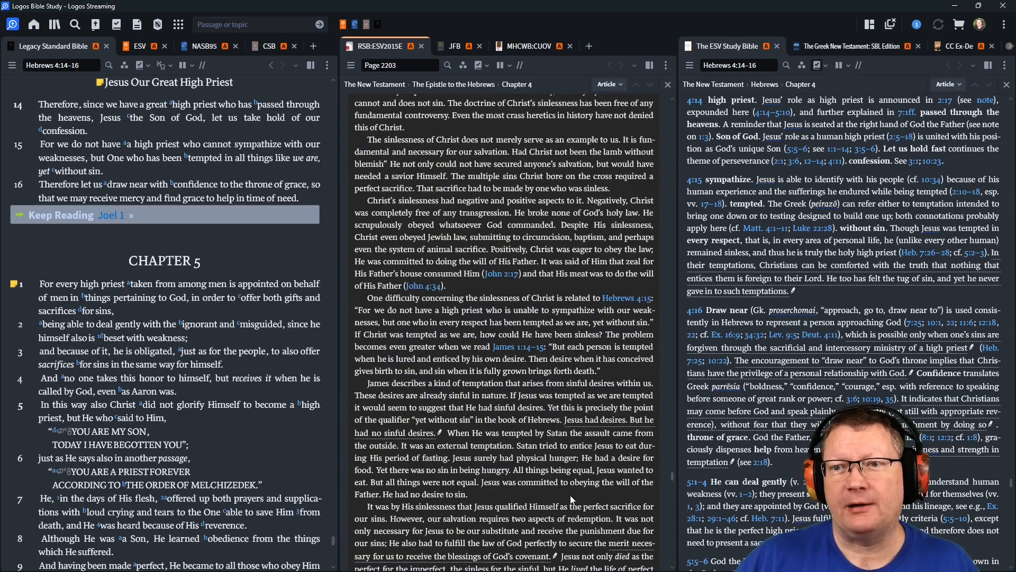
pyautogui.scroll(-3)
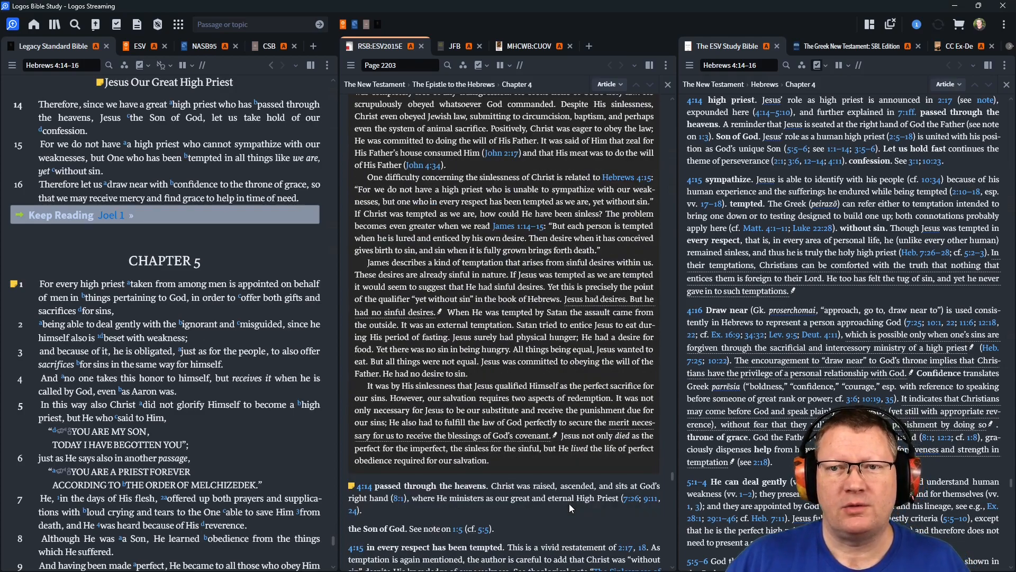
pyautogui.scroll(-3)
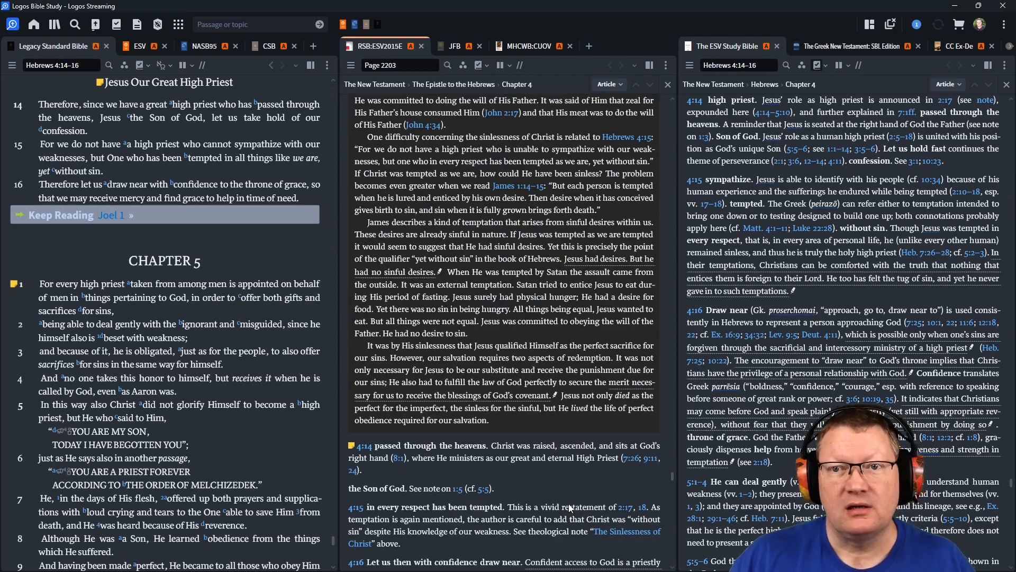
pyautogui.scroll(-3)
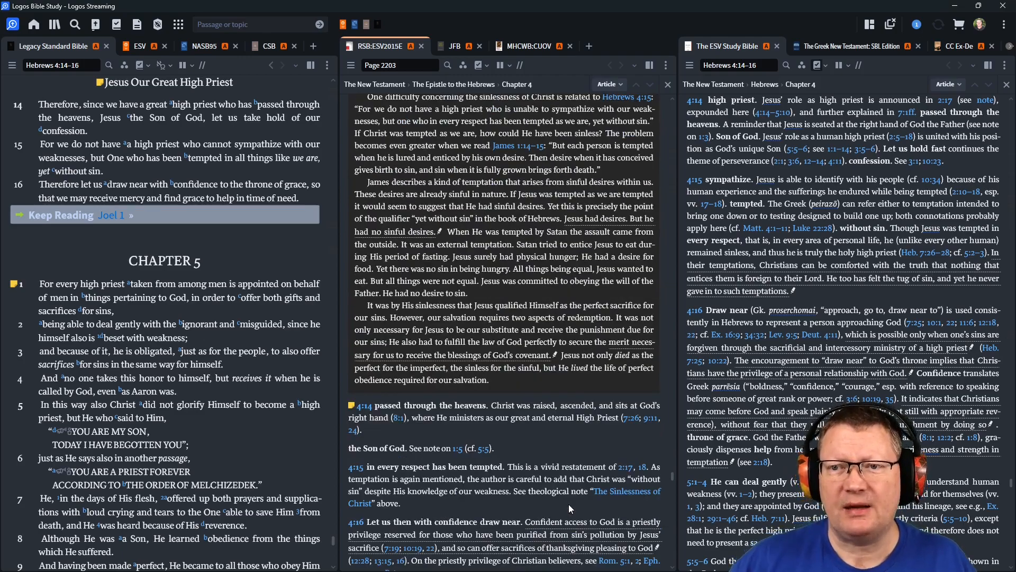
pyautogui.scroll(-3)
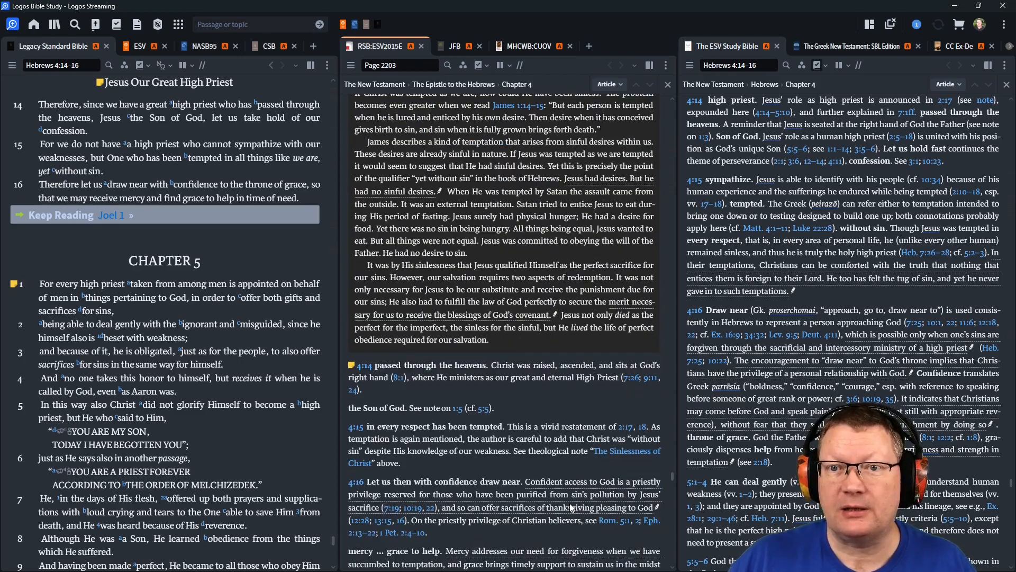
pyautogui.scroll(-3)
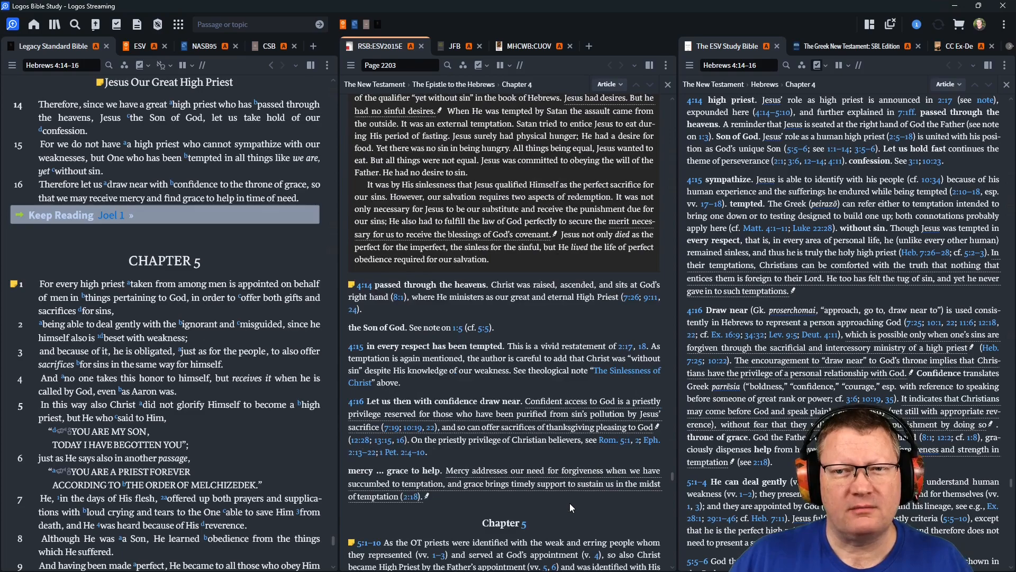
pyautogui.scroll(-3)
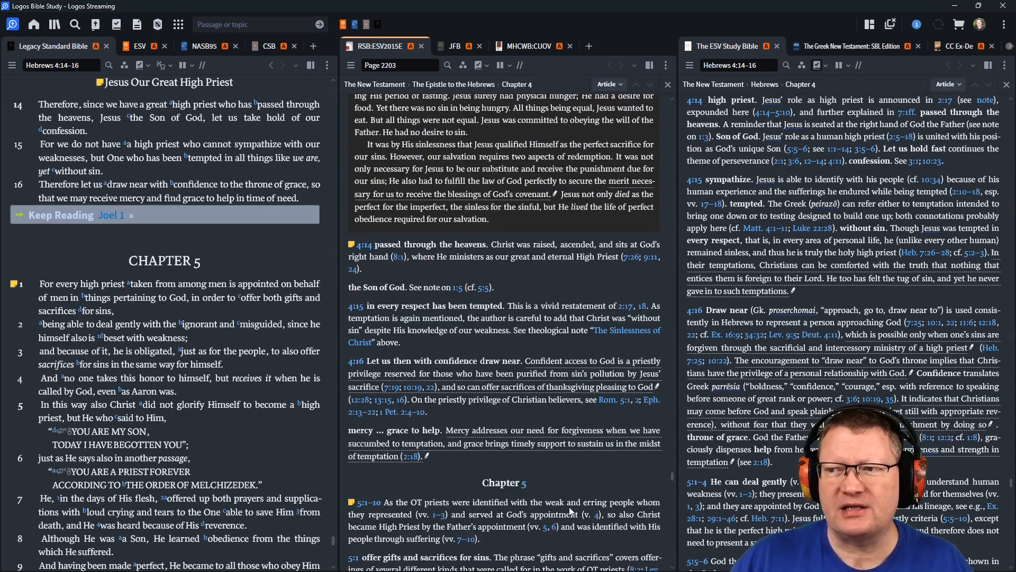
pyautogui.scroll(-3)
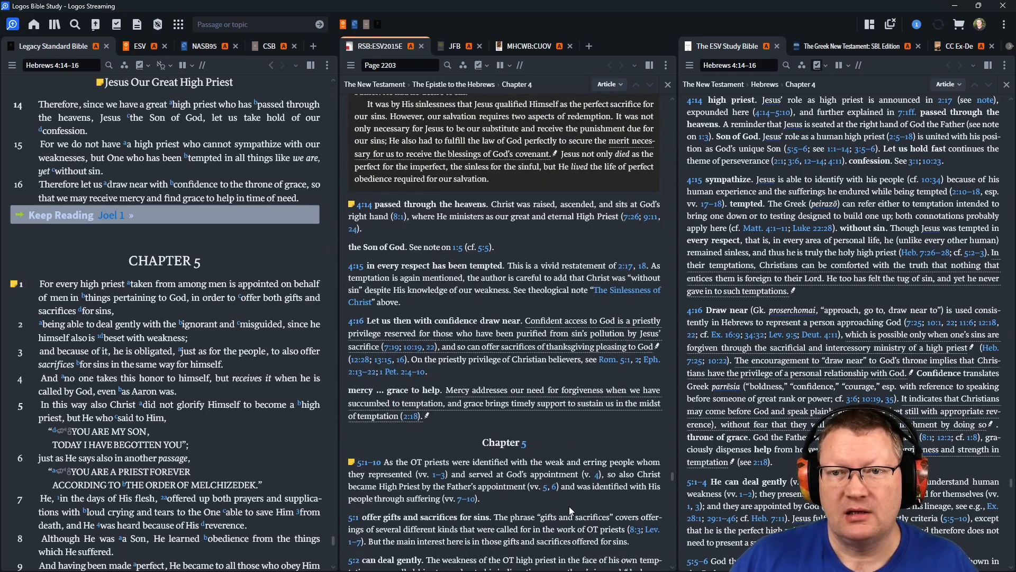
pyautogui.scroll(-3)
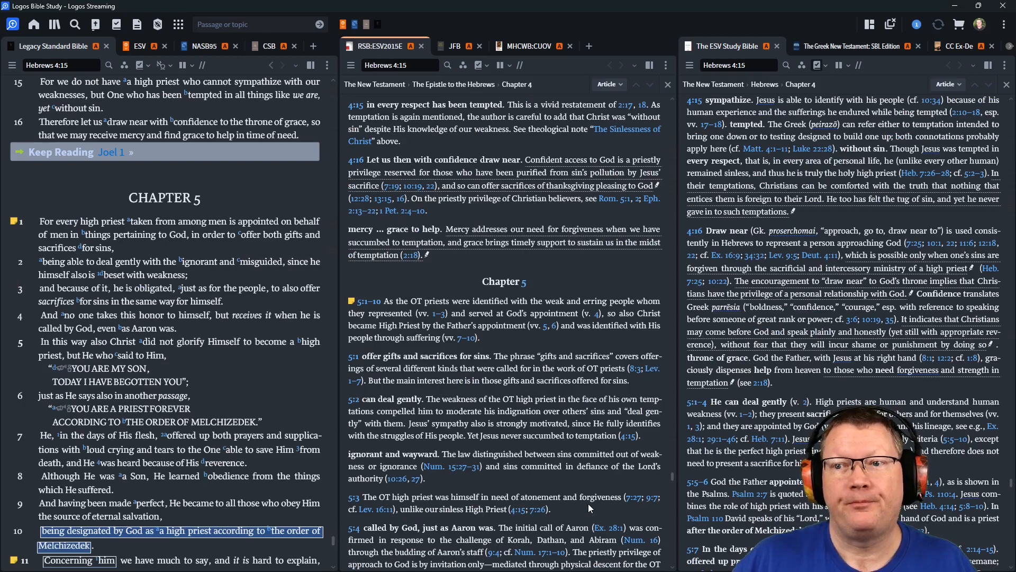
# Follow the Keep Reading Joel 1 link so all three panes jump to Joel's introduction
pyautogui.click(111, 153)
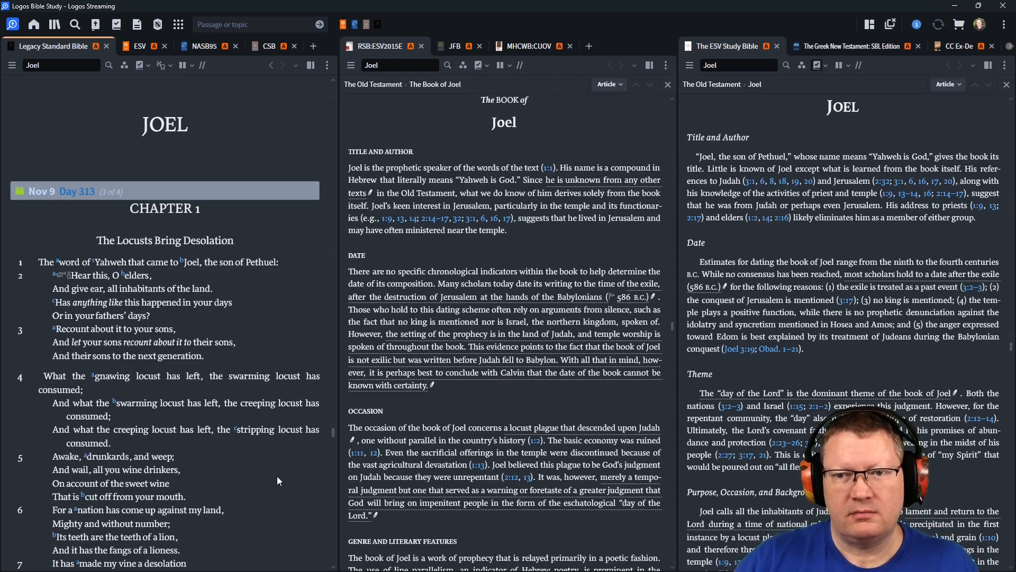
# Scroll Joel 1 from the locust verses down to verse 20 with both commentaries following
pyautogui.scroll(-3)
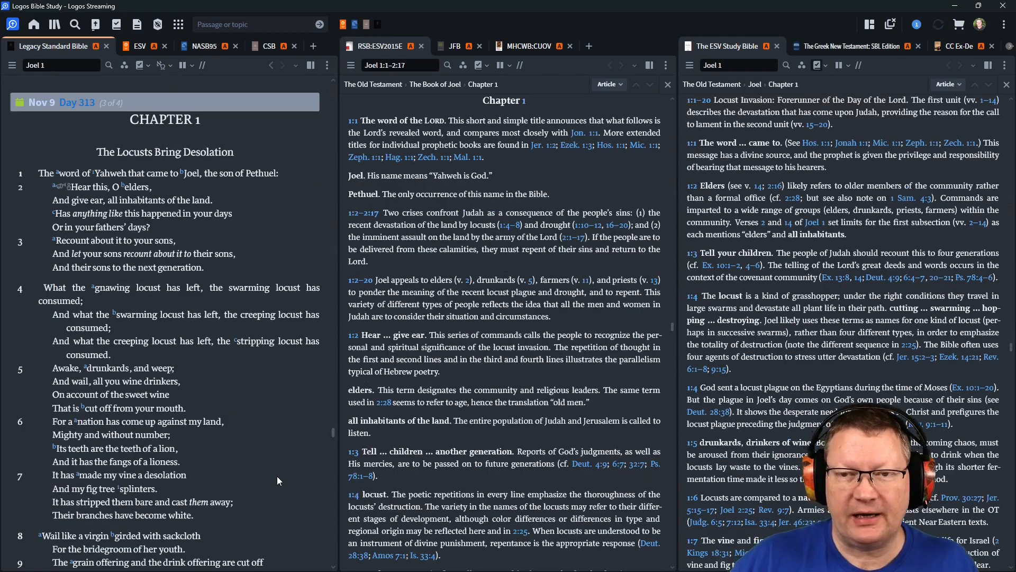
pyautogui.moveTo(270, 477)
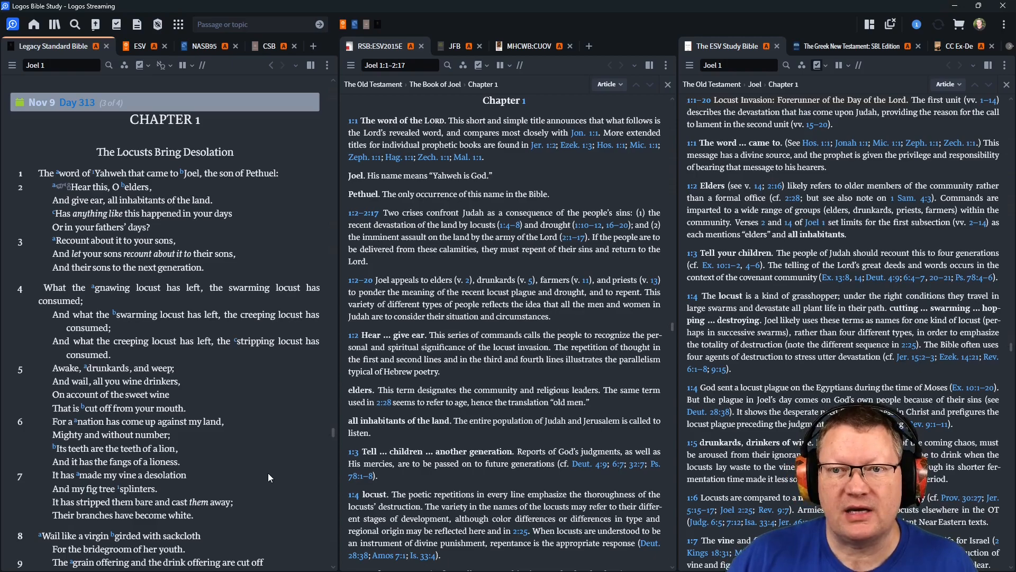
pyautogui.scroll(-3)
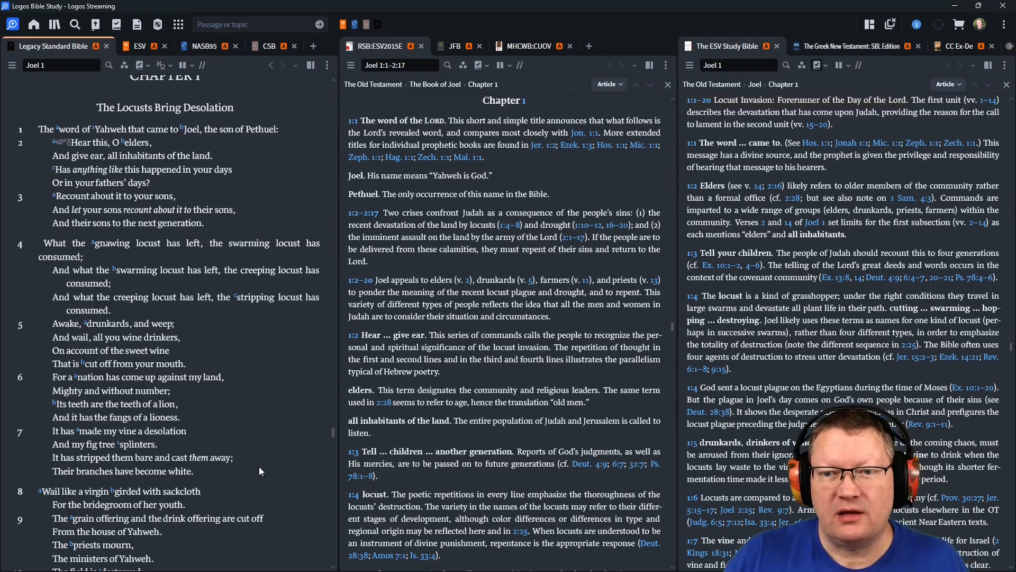
pyautogui.scroll(-3)
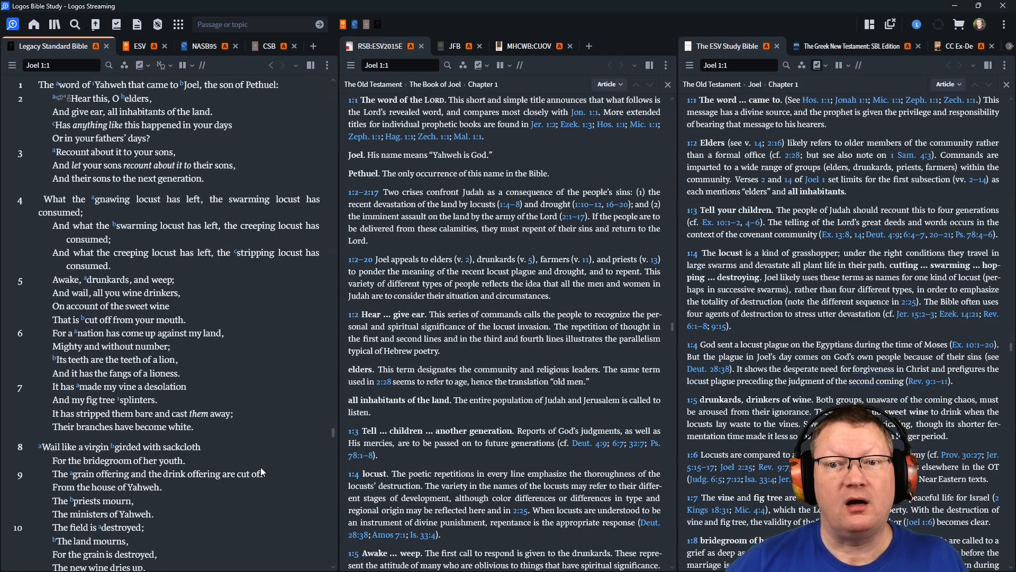
pyautogui.scroll(-3)
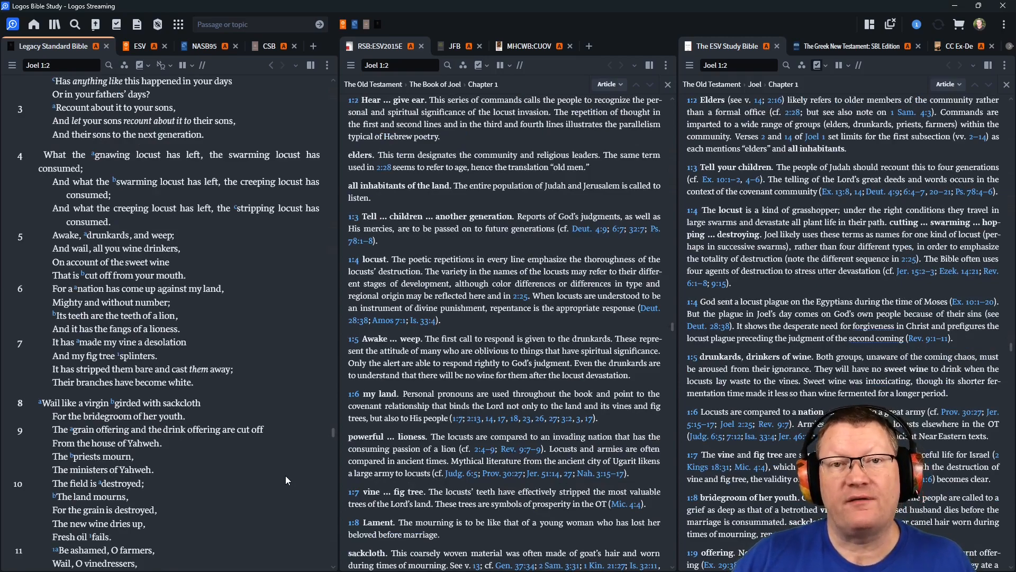
pyautogui.scroll(-3)
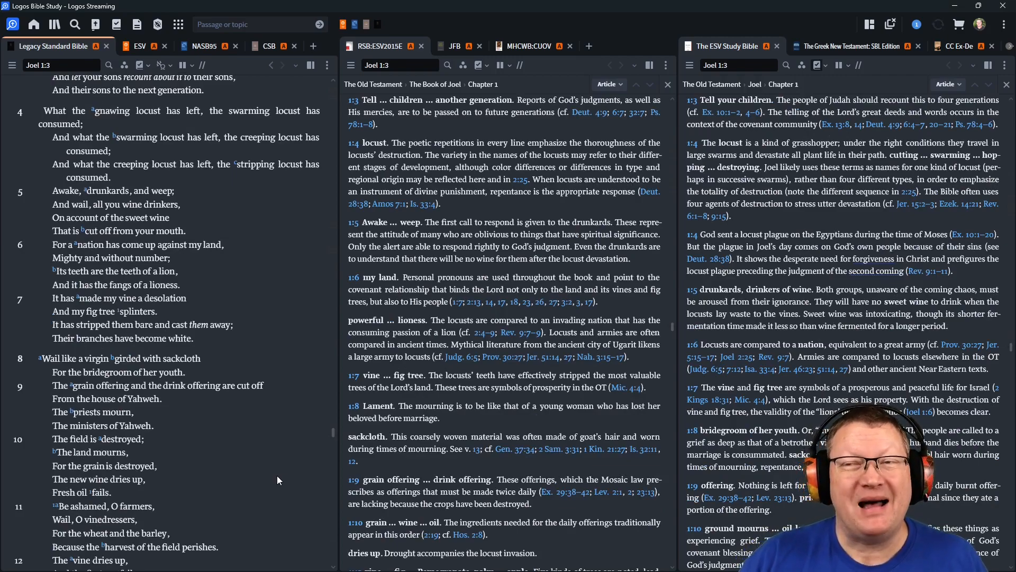
pyautogui.scroll(-3)
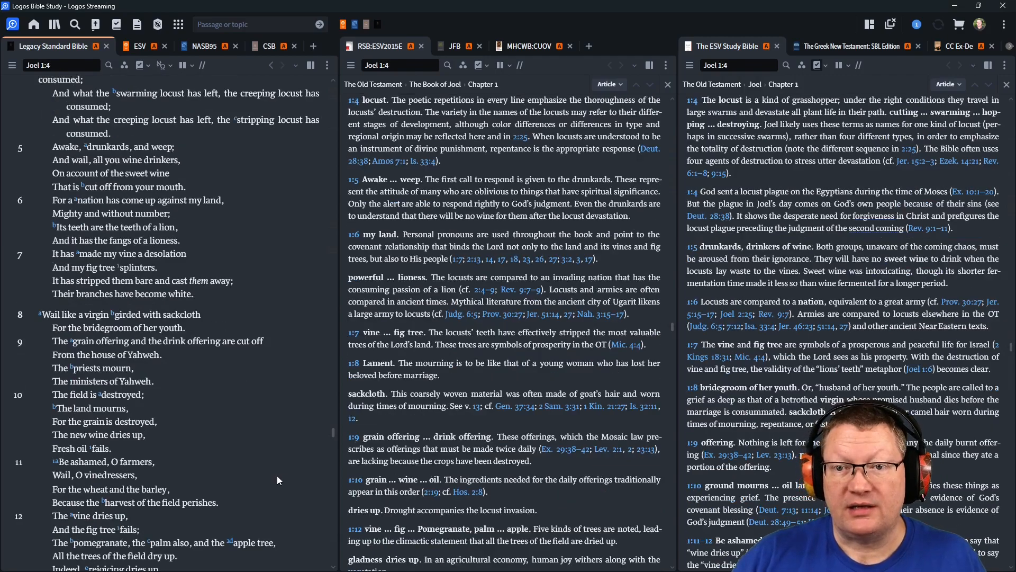
pyautogui.moveTo(257, 471)
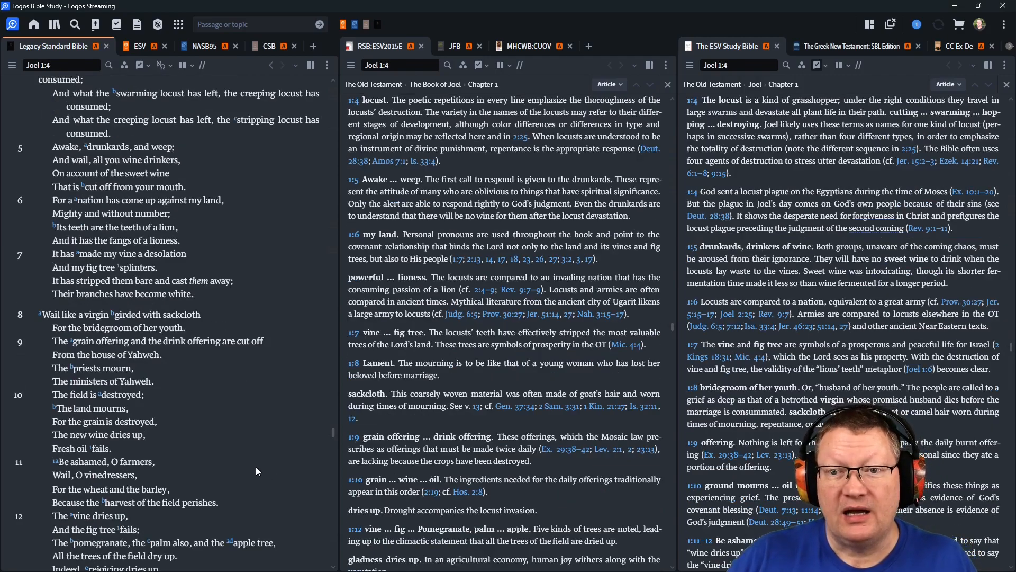
pyautogui.moveTo(251, 468)
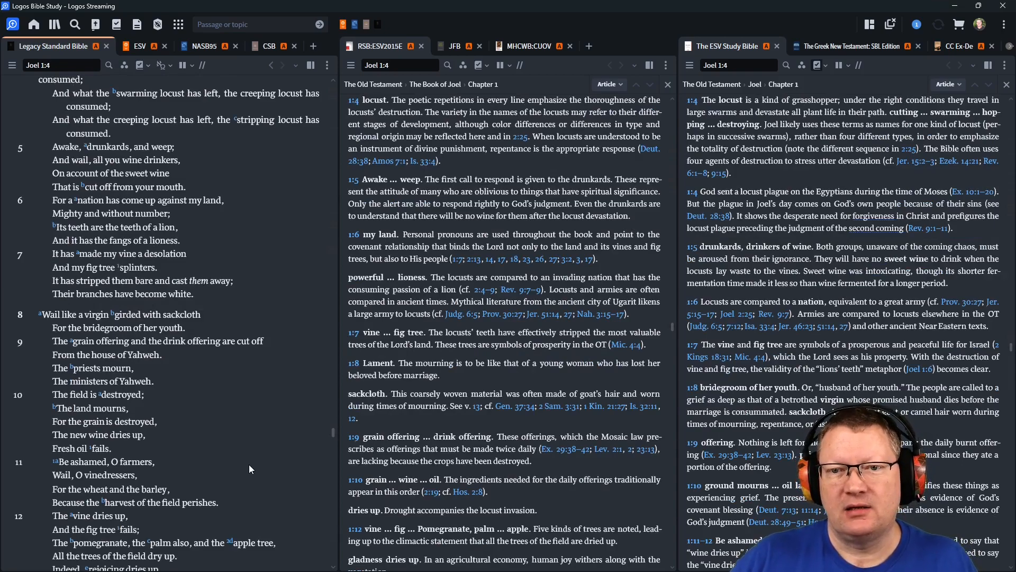
pyautogui.scroll(-3)
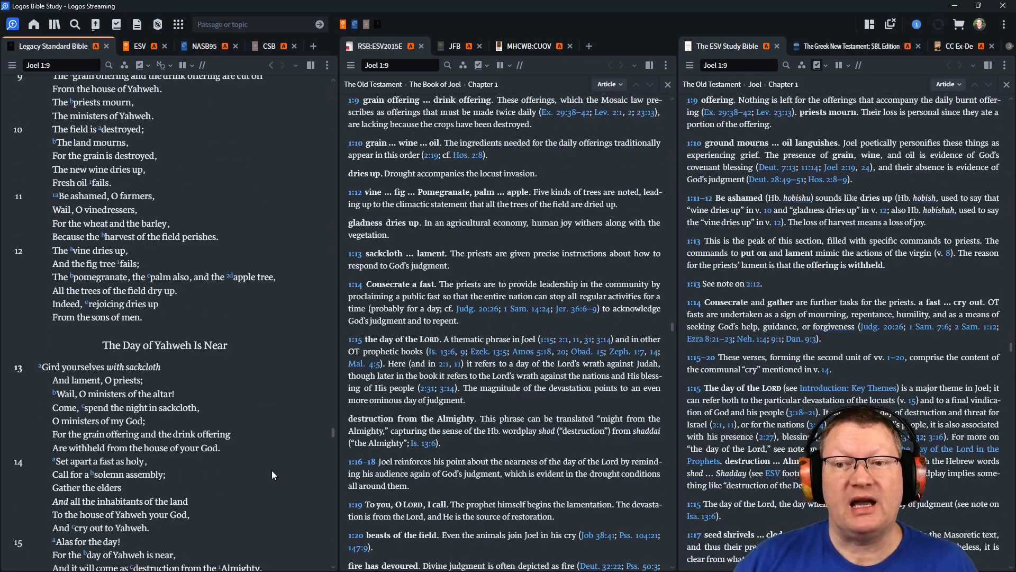
pyautogui.scroll(-3)
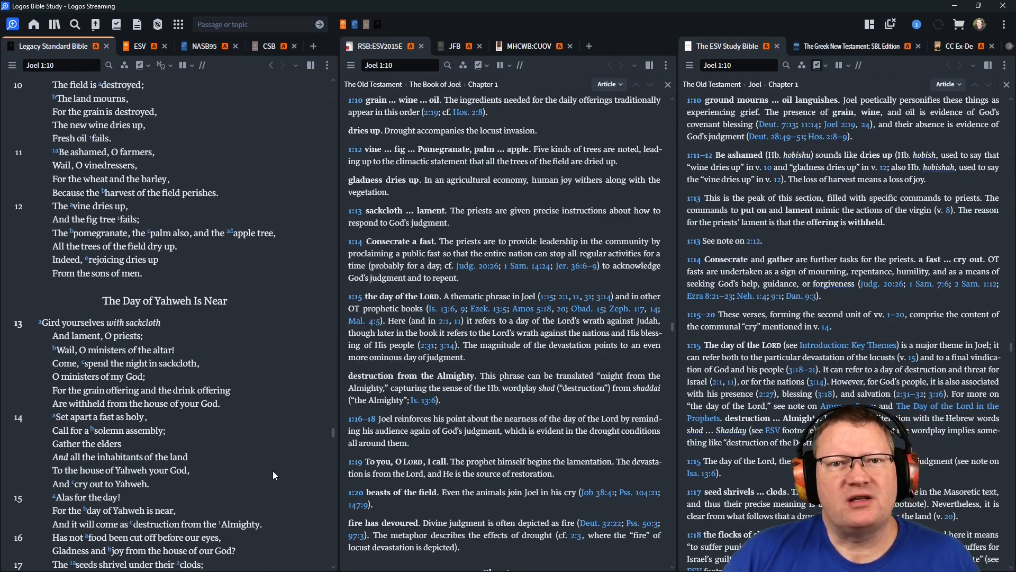
pyautogui.scroll(-3)
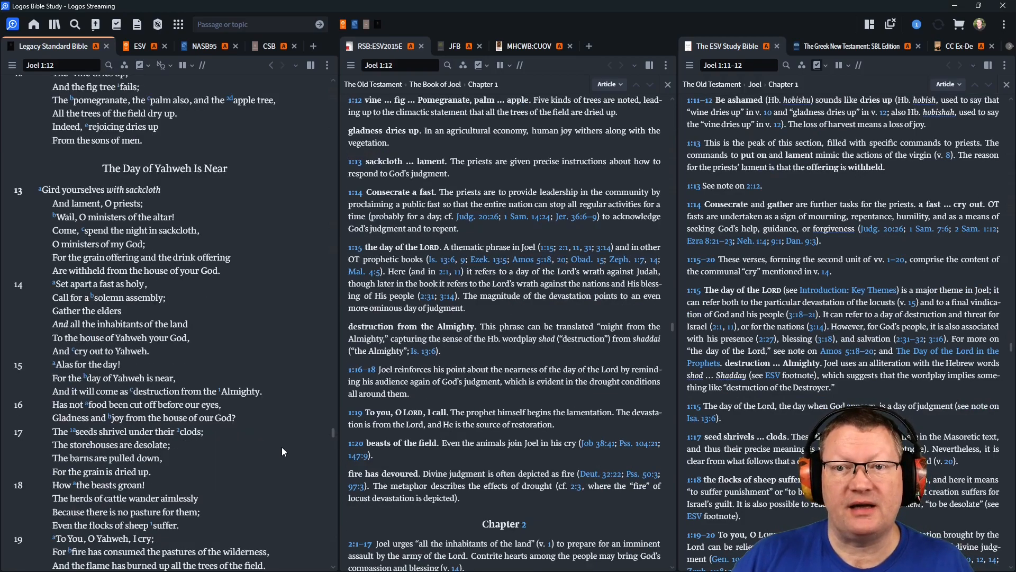
pyautogui.moveTo(287, 453)
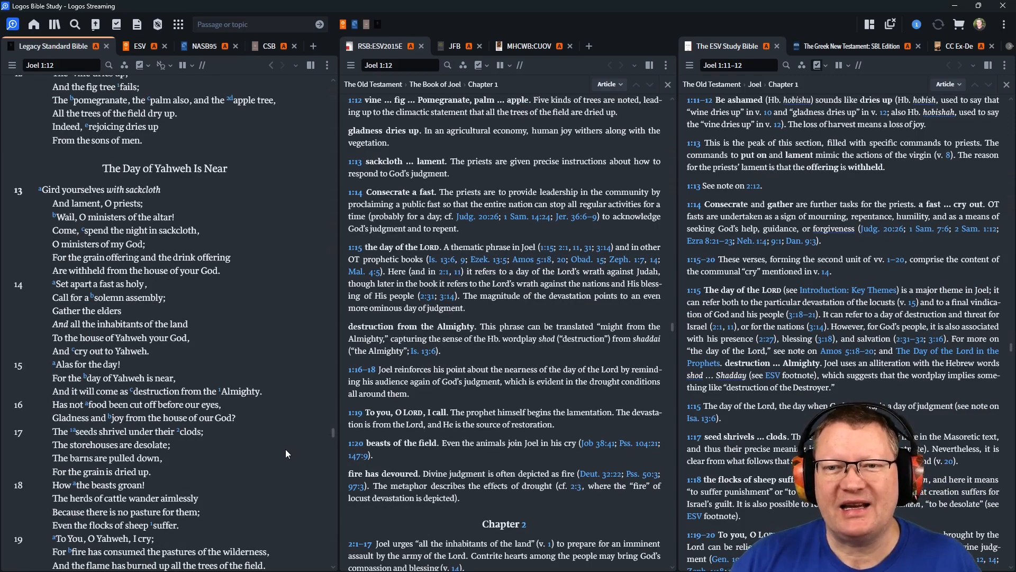
pyautogui.scroll(-3)
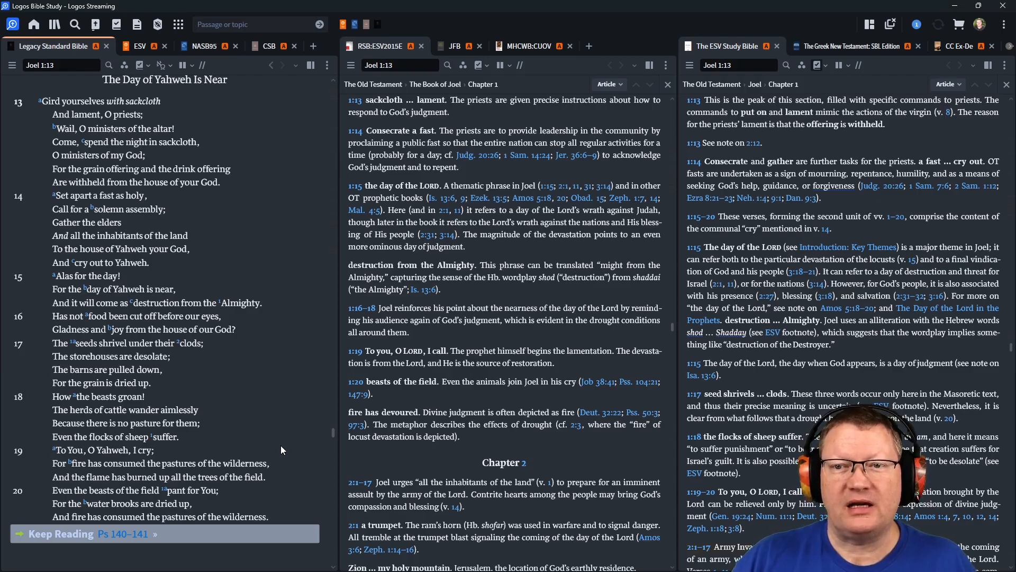
pyautogui.moveTo(292, 440)
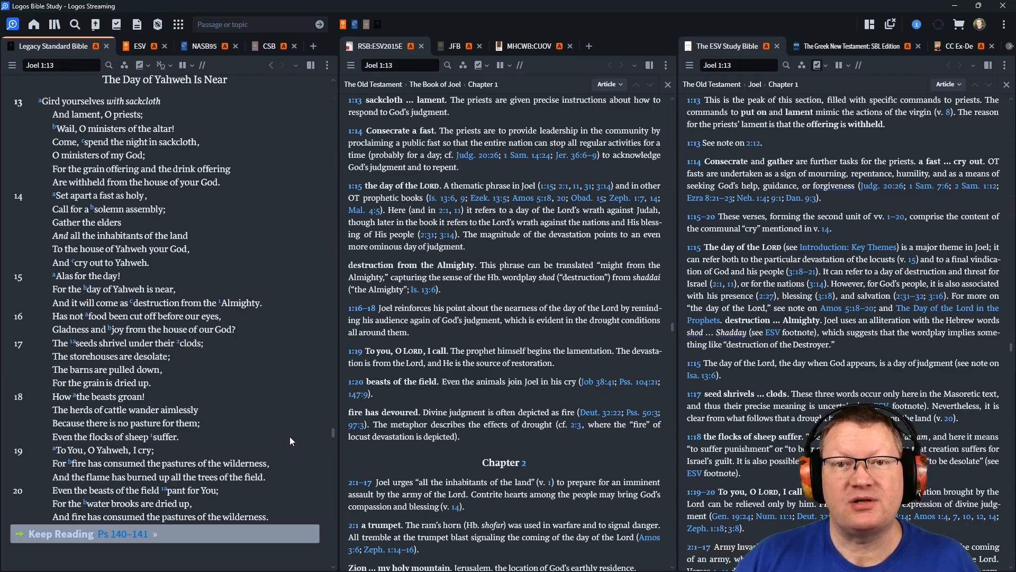
# Scroll past Joel 1:20 until the Keep Reading Ps 140–141 bar and Chapter 2 appear
pyautogui.scroll(-3)
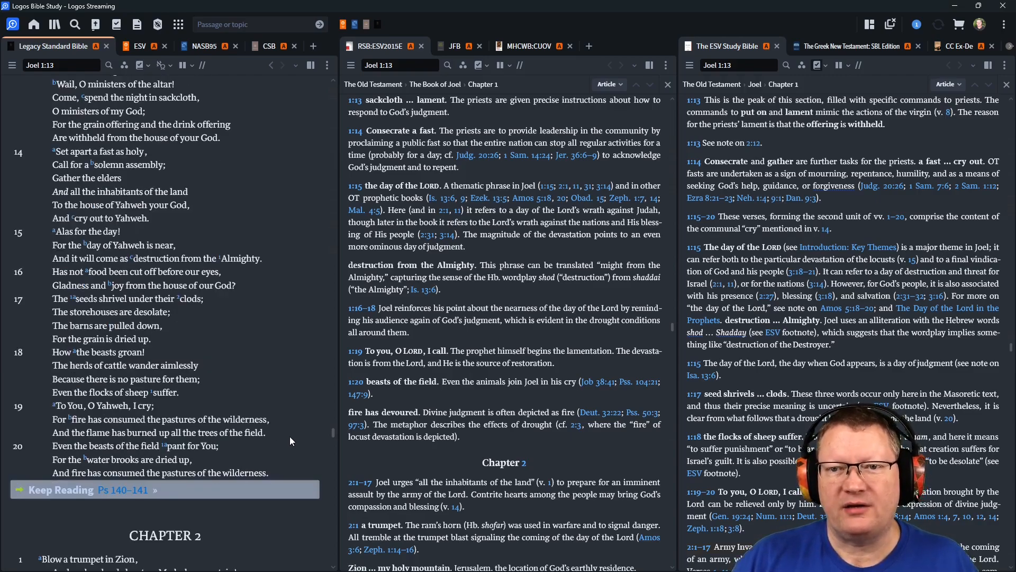
pyautogui.moveTo(287, 439)
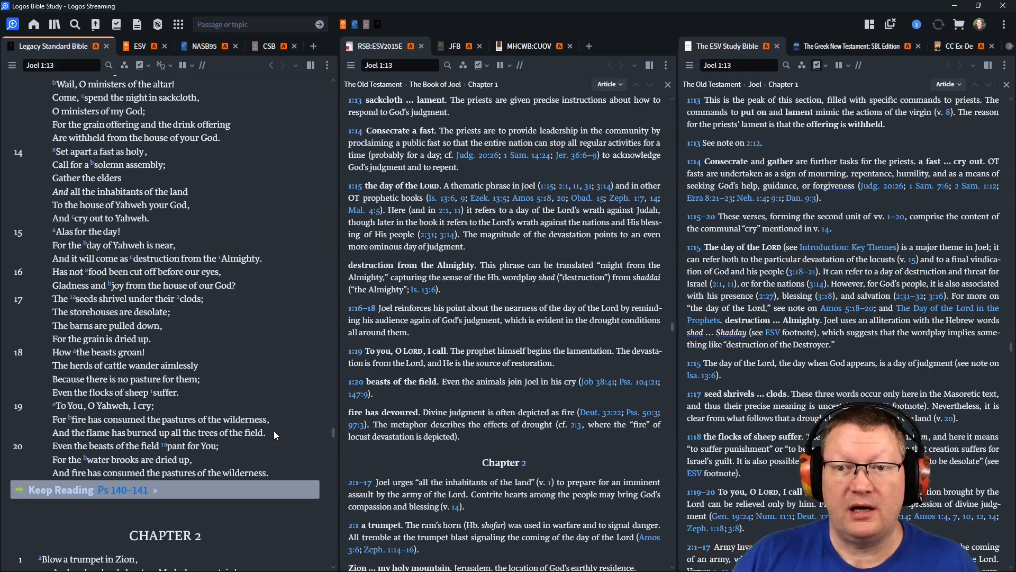
pyautogui.scroll(-3)
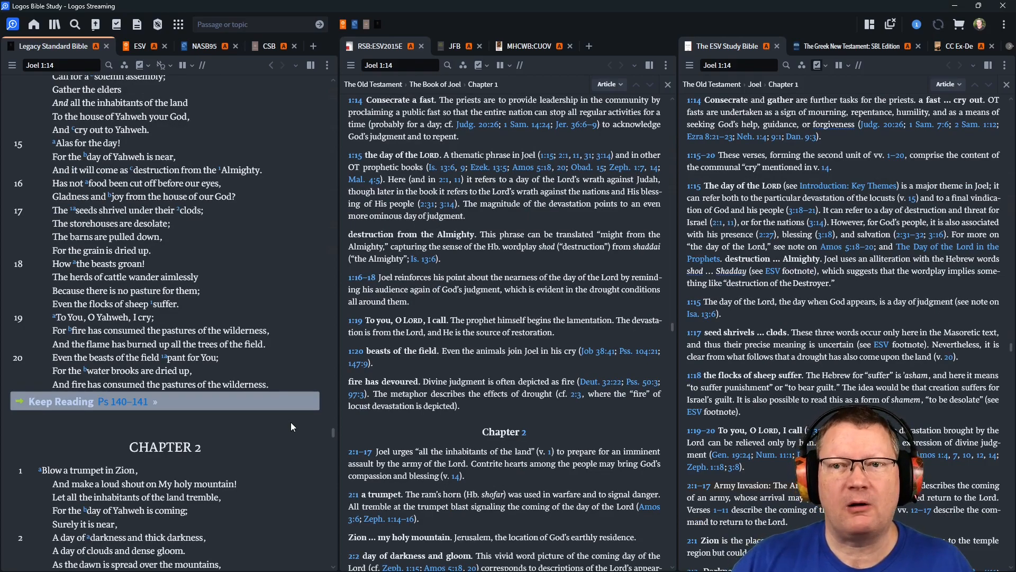
pyautogui.moveTo(283, 441)
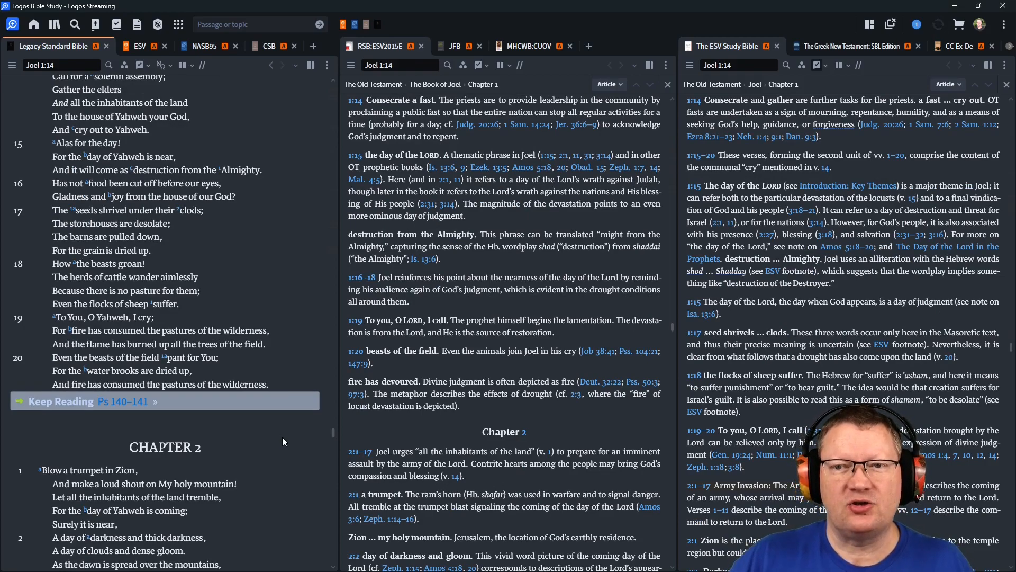
pyautogui.scroll(-3)
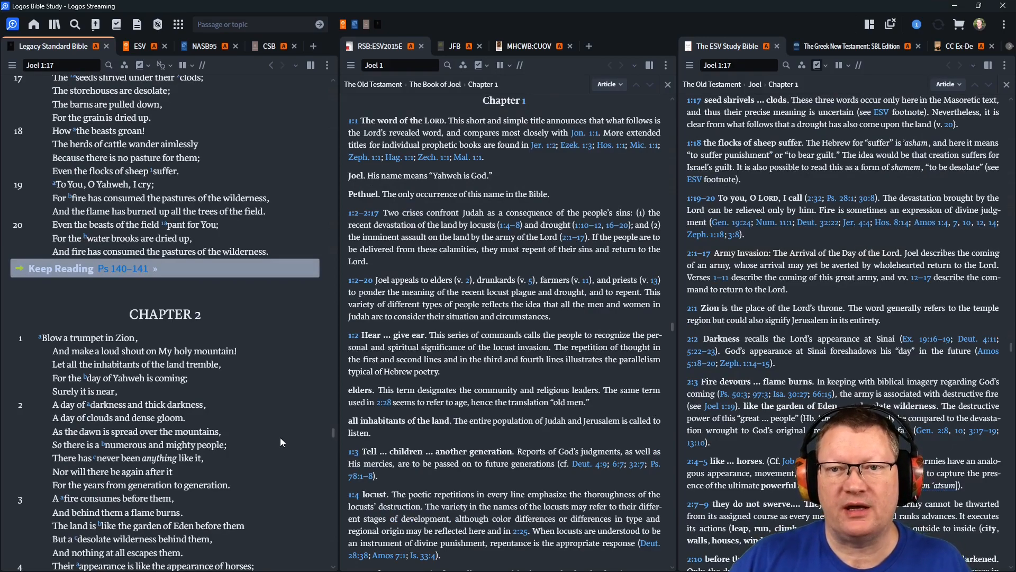
pyautogui.moveTo(274, 437)
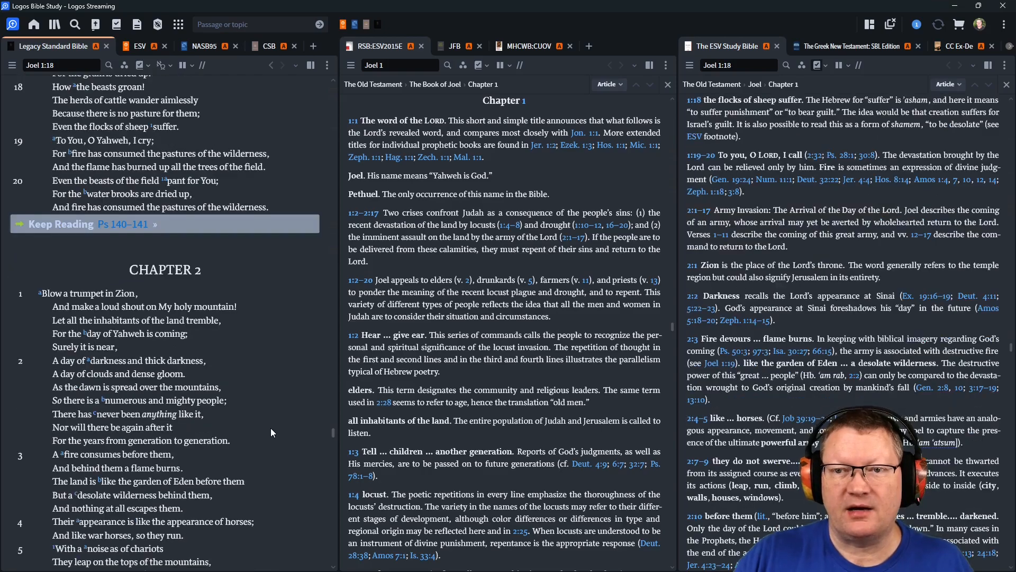
pyautogui.scroll(-3)
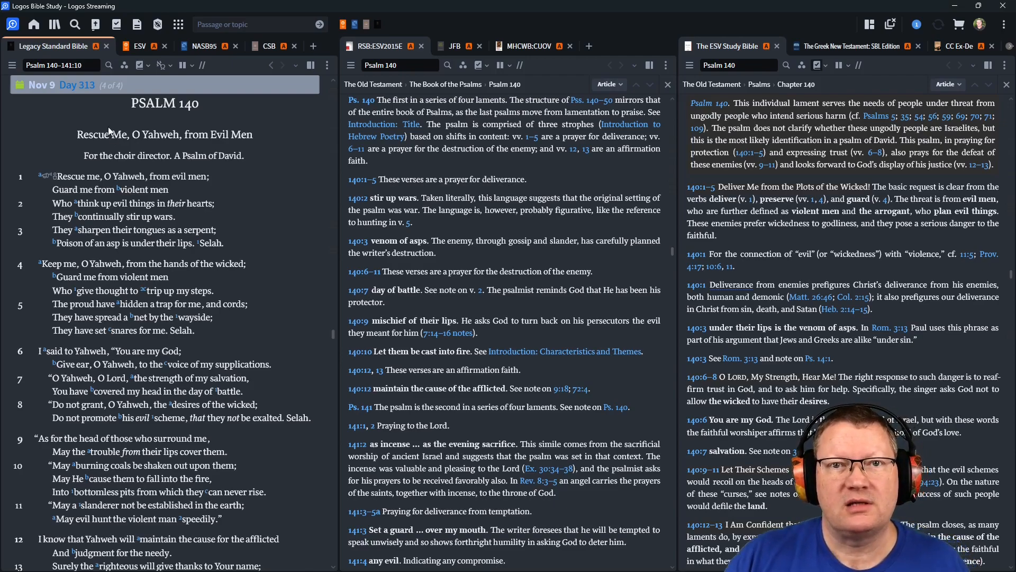
pyautogui.moveTo(299, 477)
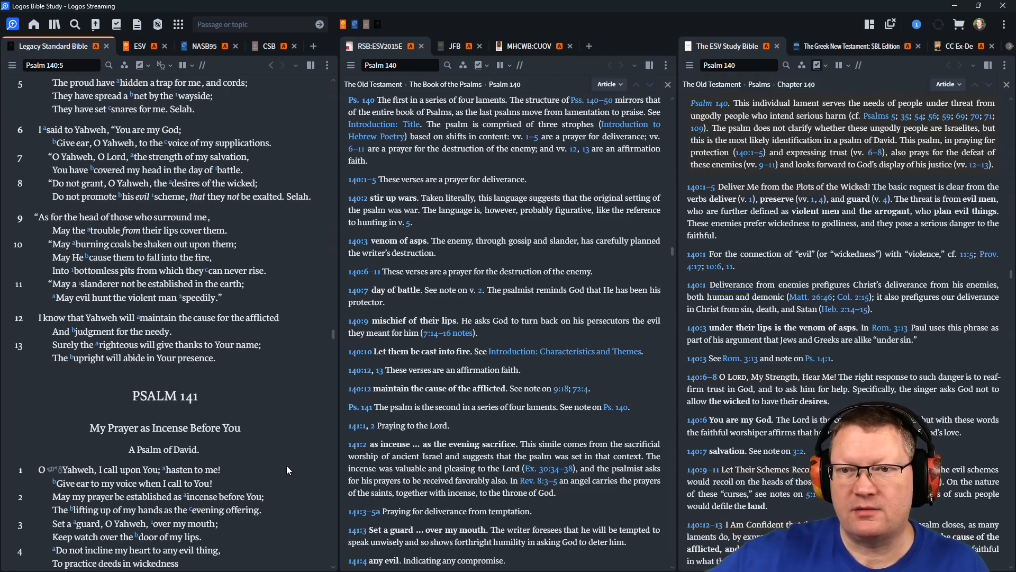
# Scroll the Bible pane through Psalm 140 to the top of Psalm 141 with the notes synced
pyautogui.scroll(-3)
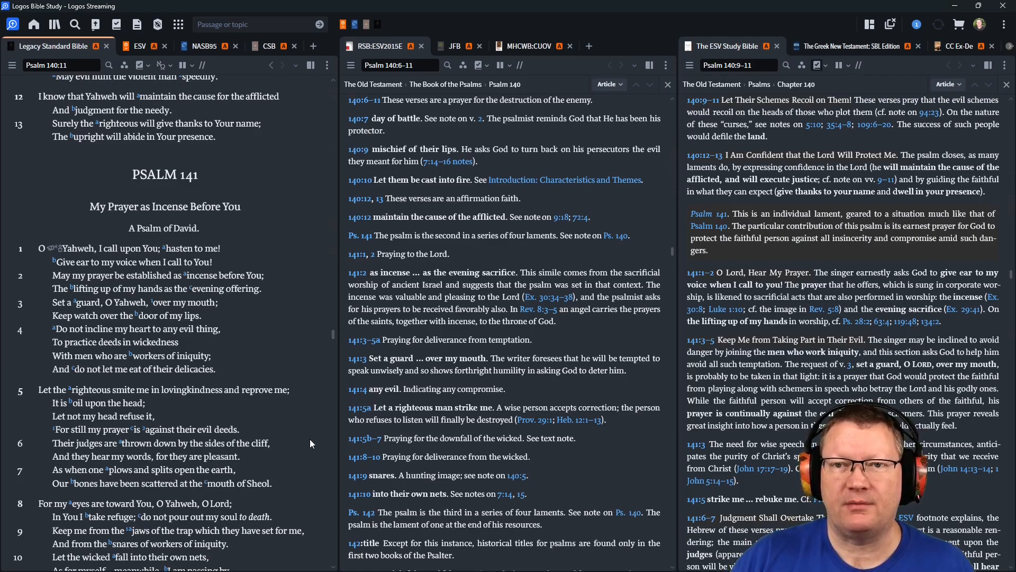
pyautogui.moveTo(305, 441)
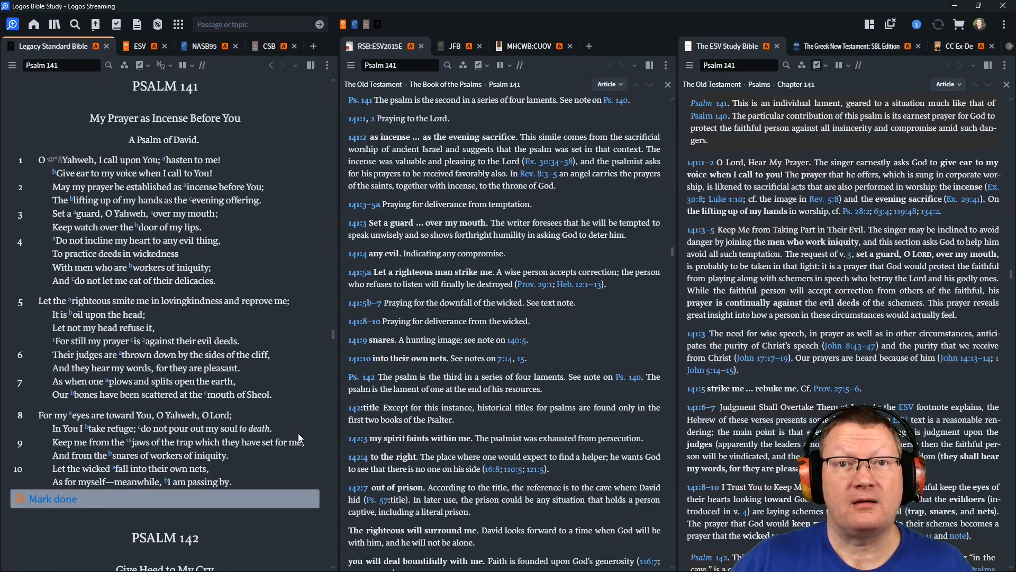
pyautogui.scroll(-3)
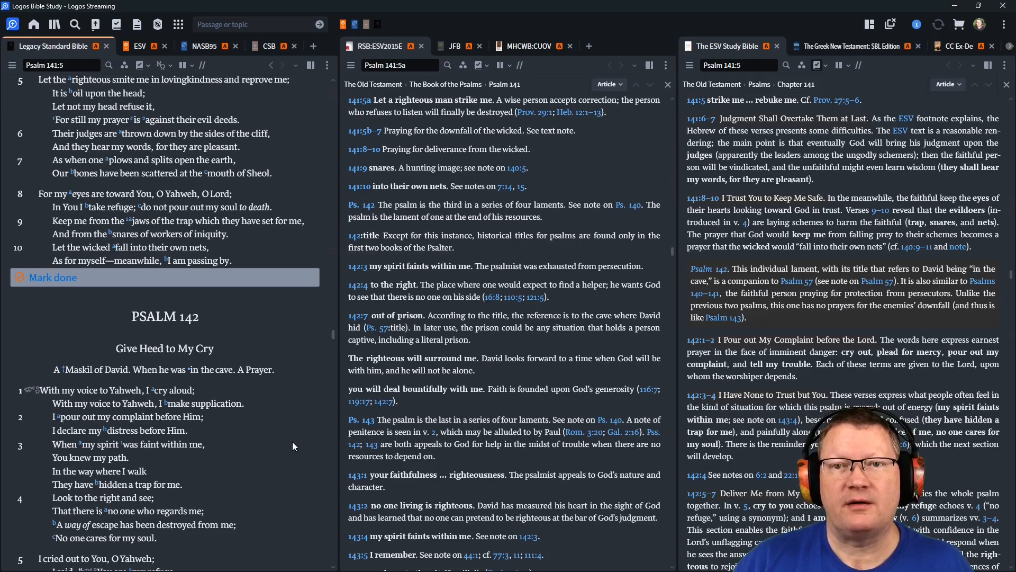
pyautogui.scroll(-3)
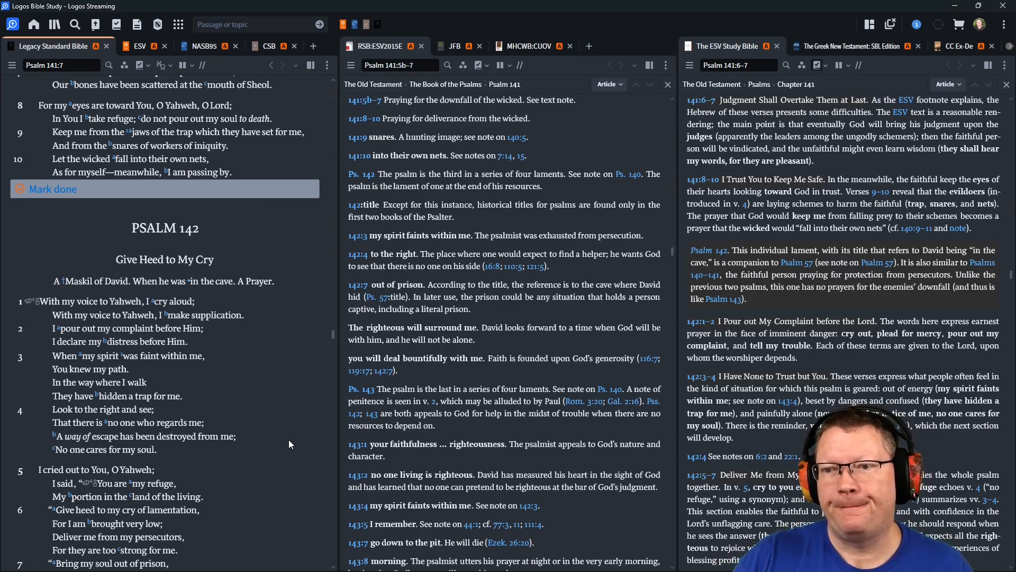
pyautogui.moveTo(78, 244)
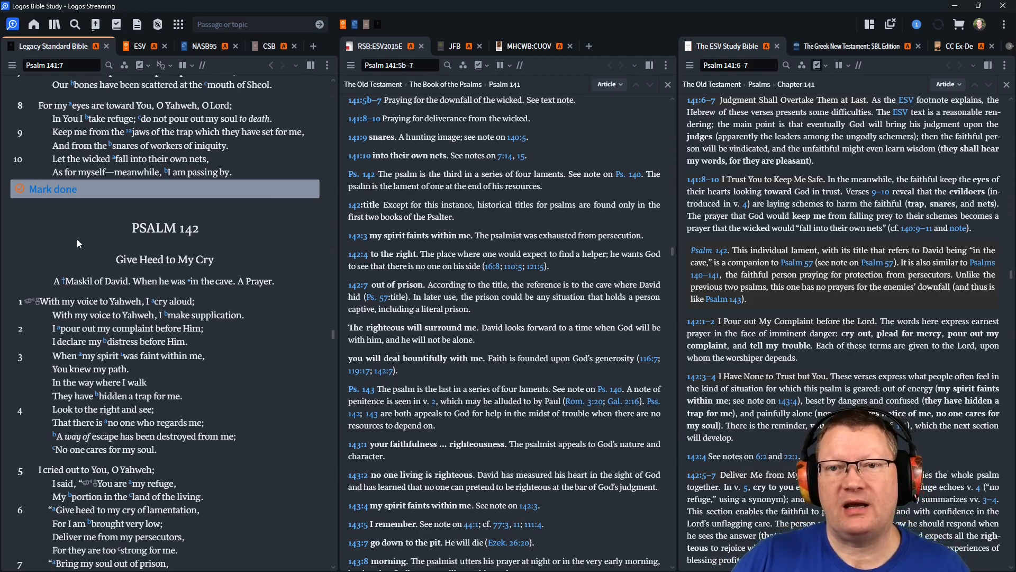